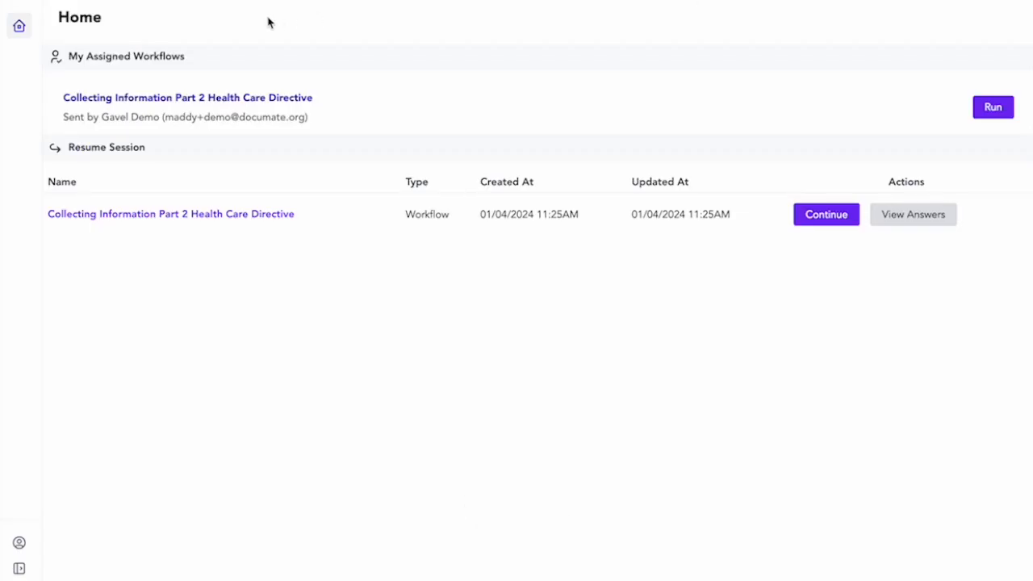
mouse_move(242, 23)
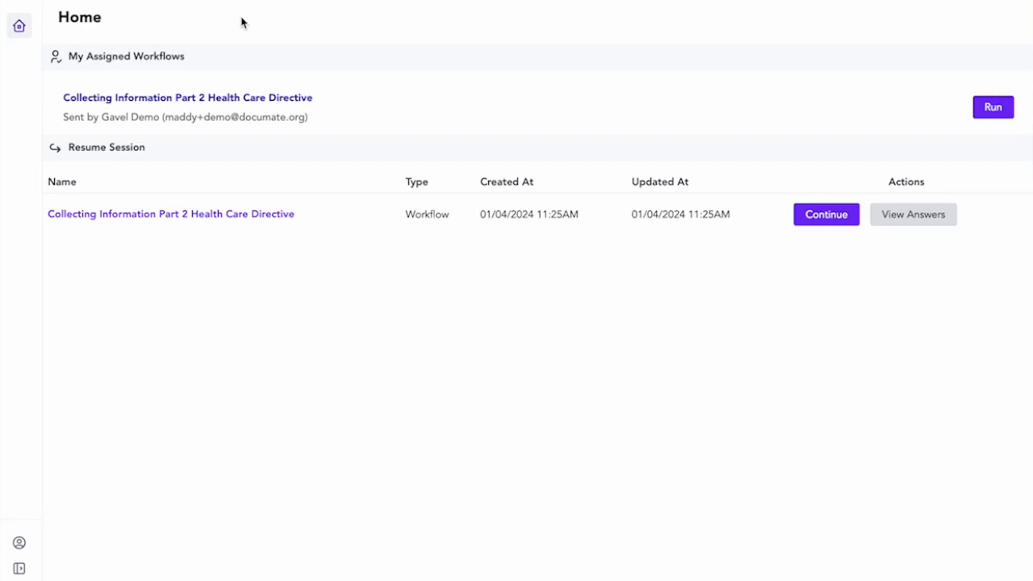
mouse_move(187, 71)
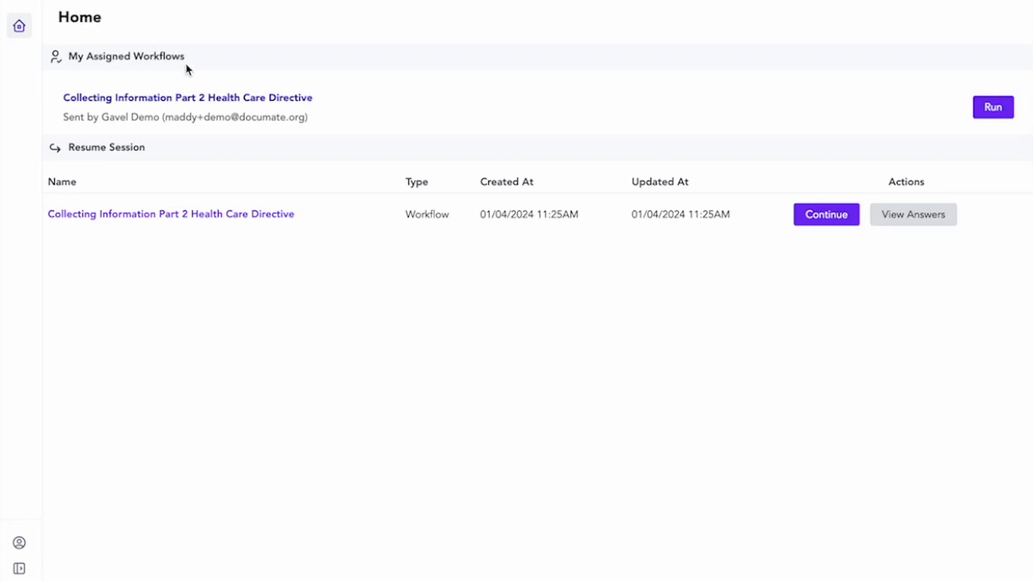
mouse_move(563, 310)
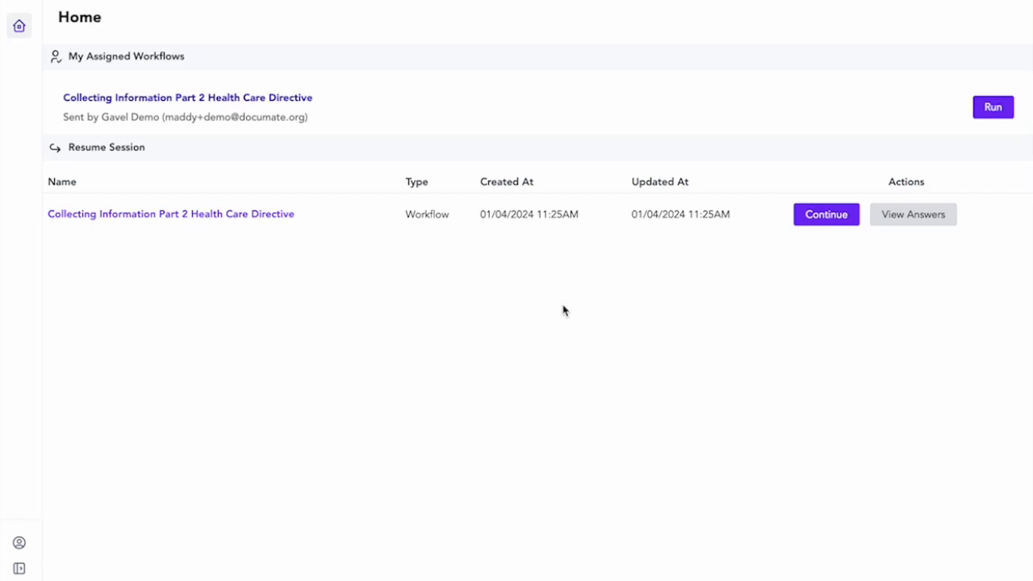
mouse_move(508, 220)
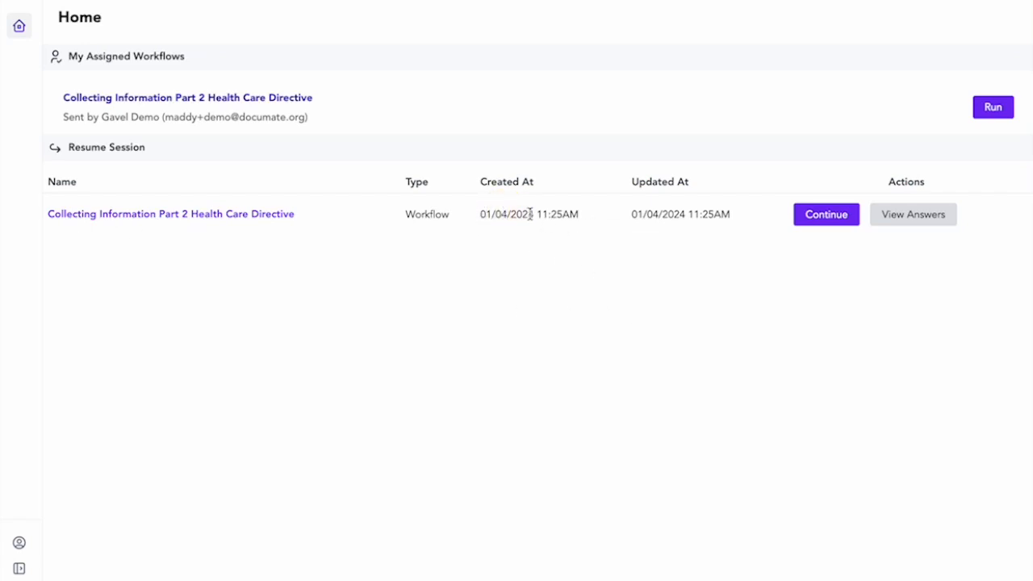
mouse_move(806, 313)
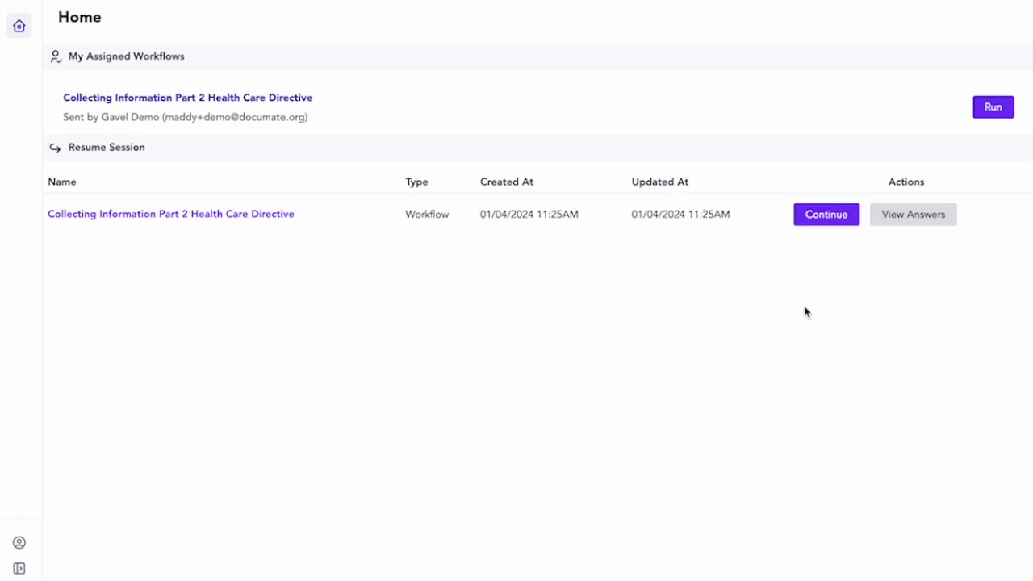
mouse_move(914, 226)
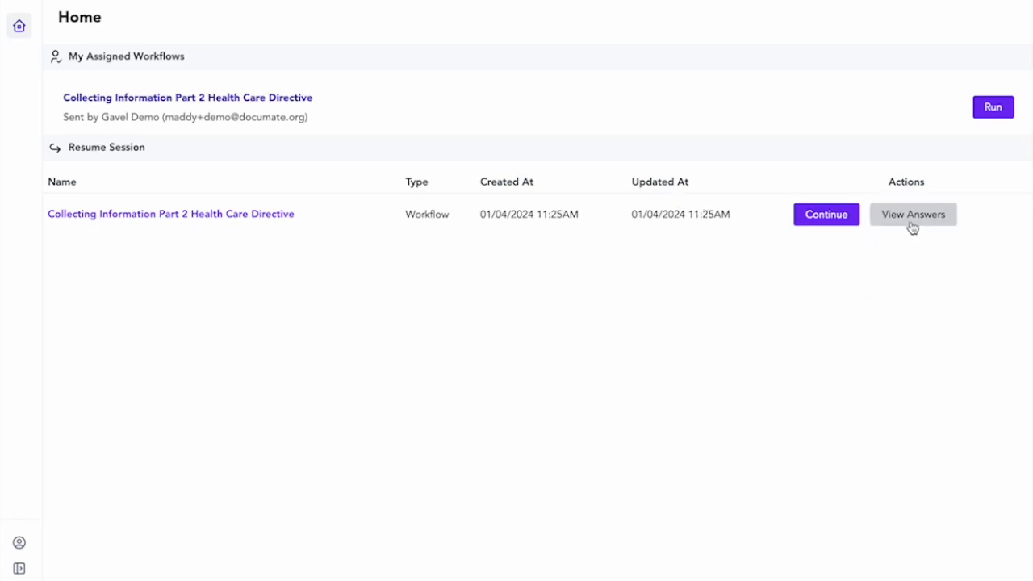
View the saved Health Care Directive session answers and close the Session Data modal
click(914, 213)
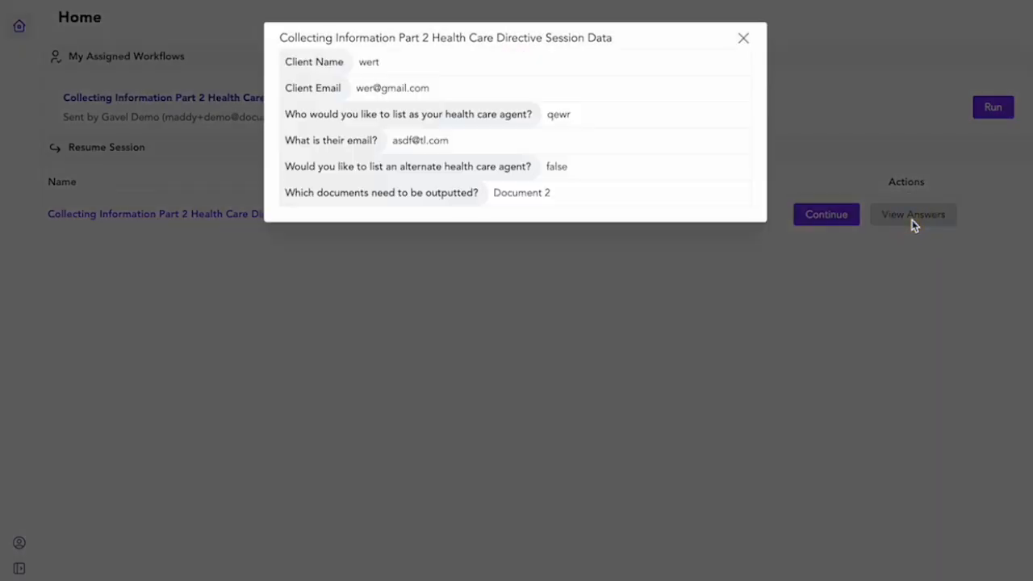
click(743, 39)
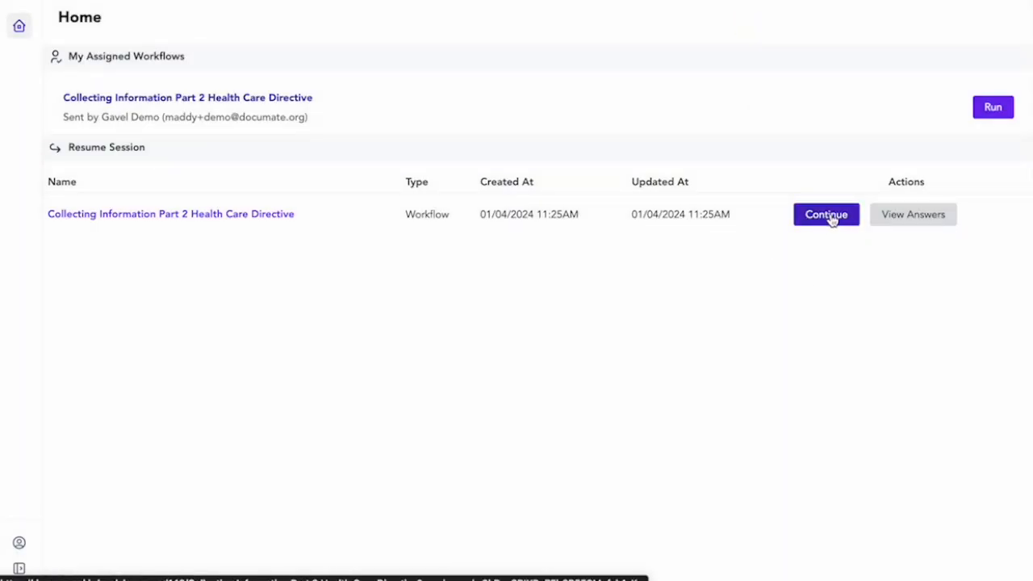
mouse_move(155, 280)
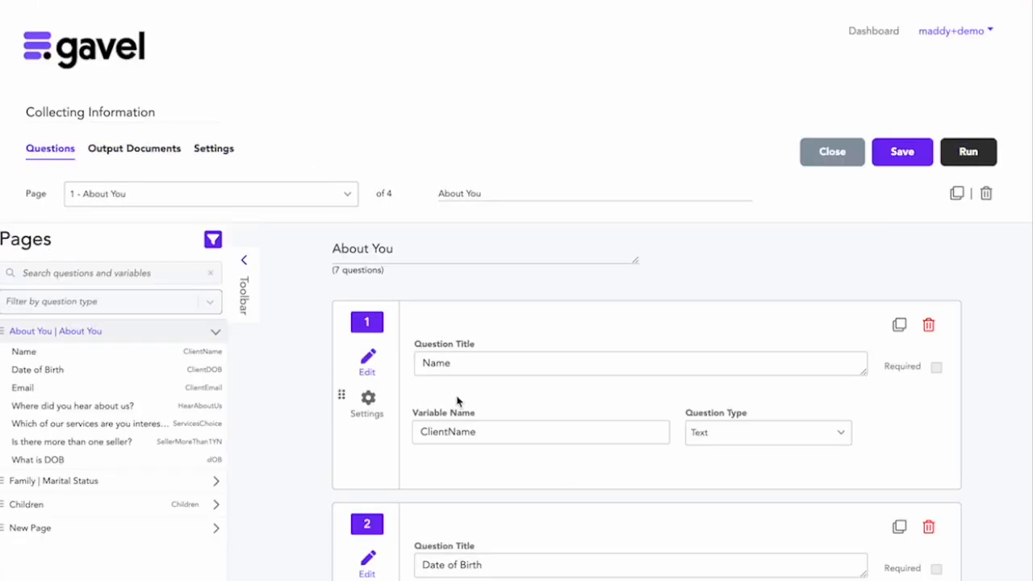
mouse_move(339, 362)
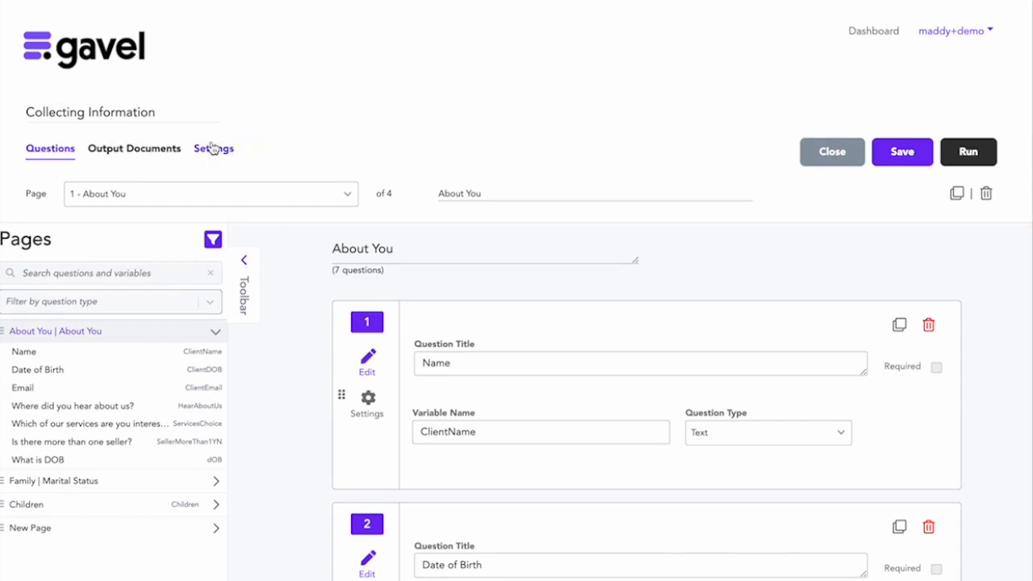
Confirm Access Permissions allow Only Logged-In Users, then return to the Workflows list
click(213, 148)
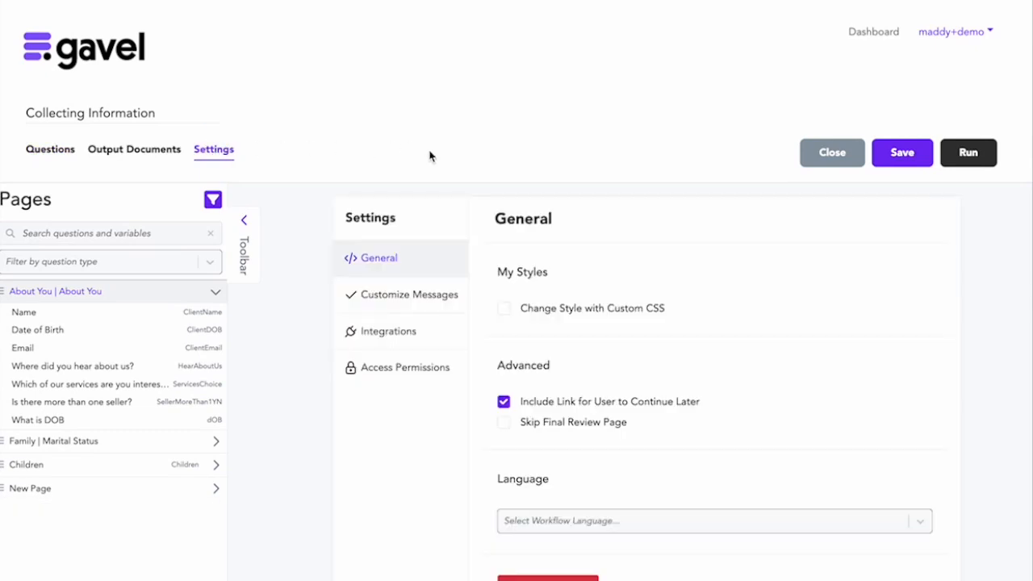
click(404, 368)
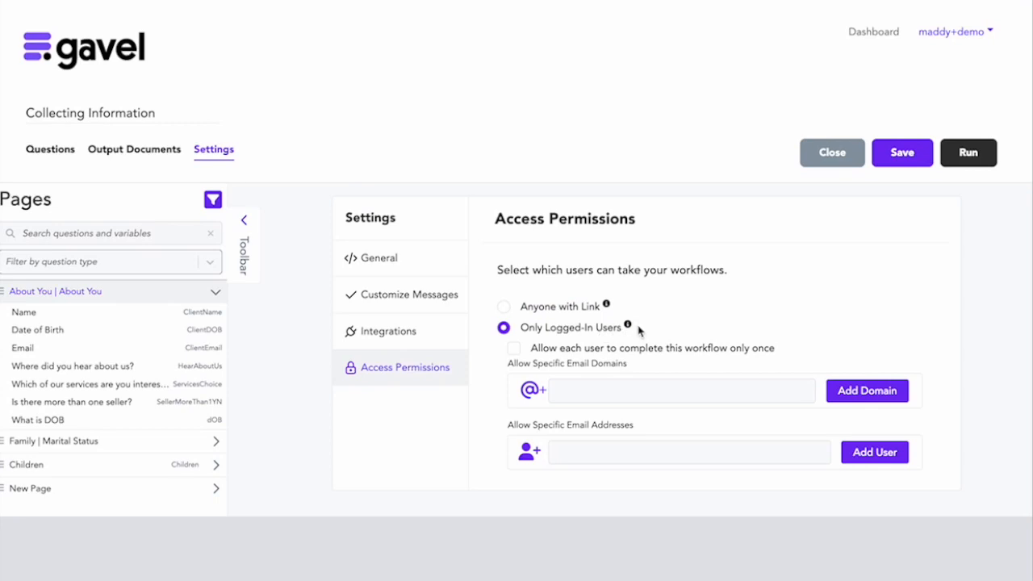
click(833, 152)
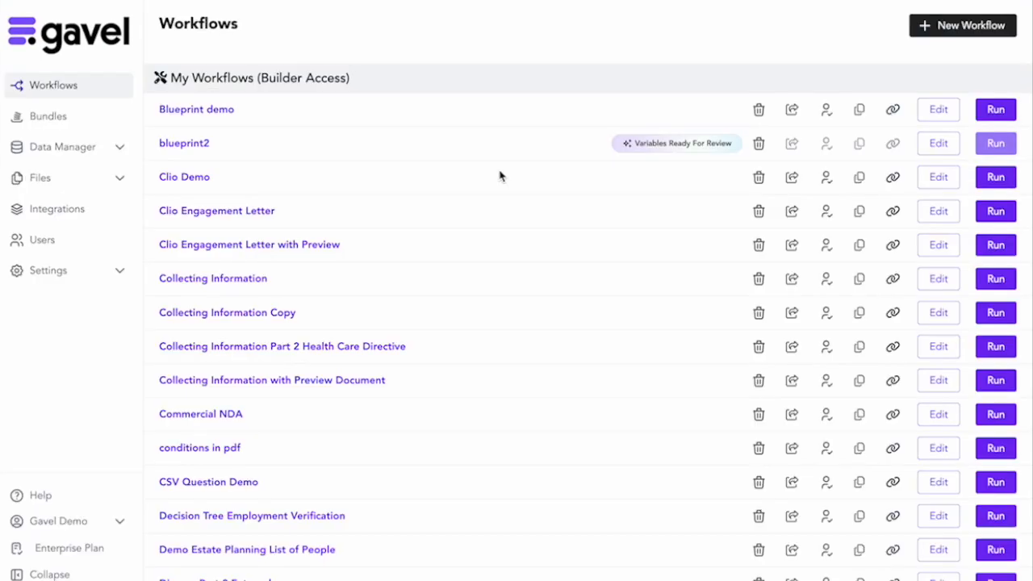
mouse_move(839, 297)
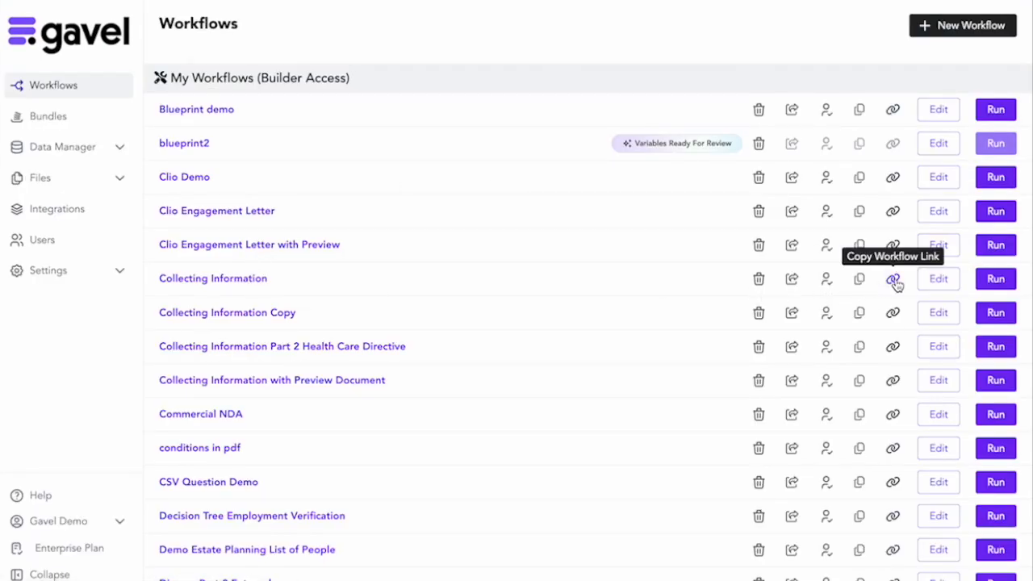
Copy the Collecting Information workflow link from its row in the Workflows list
click(893, 277)
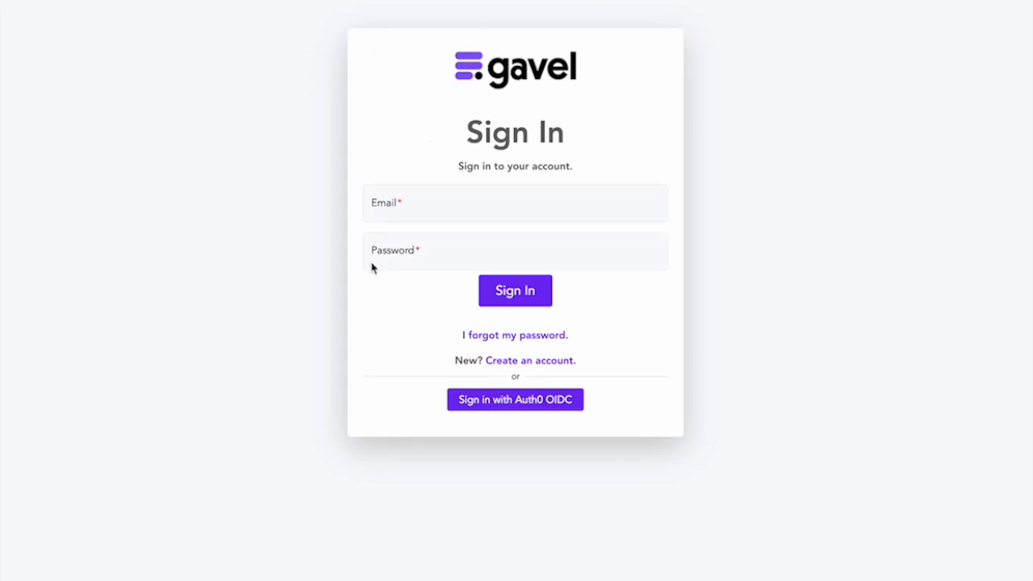
mouse_move(501, 386)
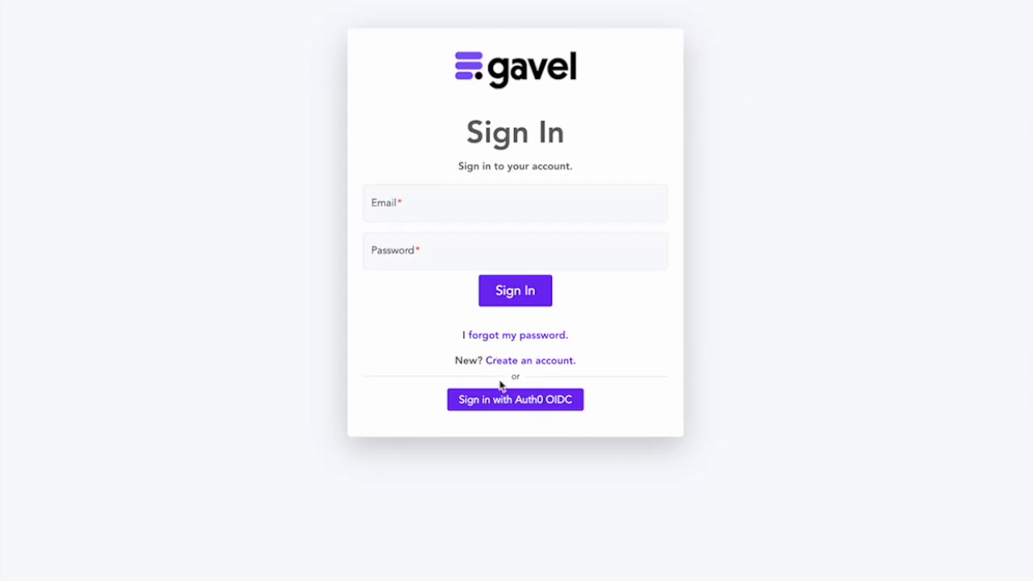
mouse_move(513, 375)
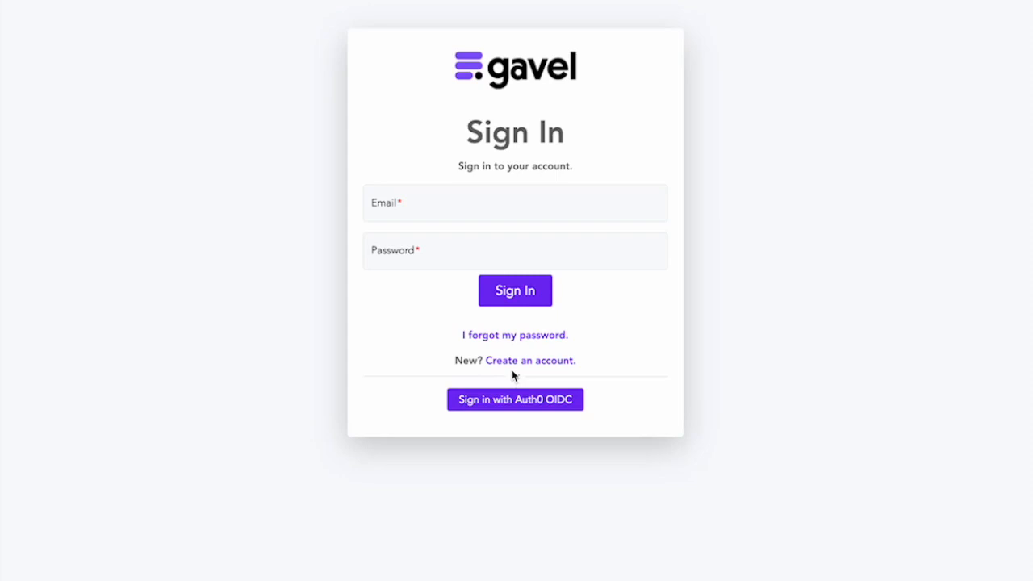
mouse_move(426, 231)
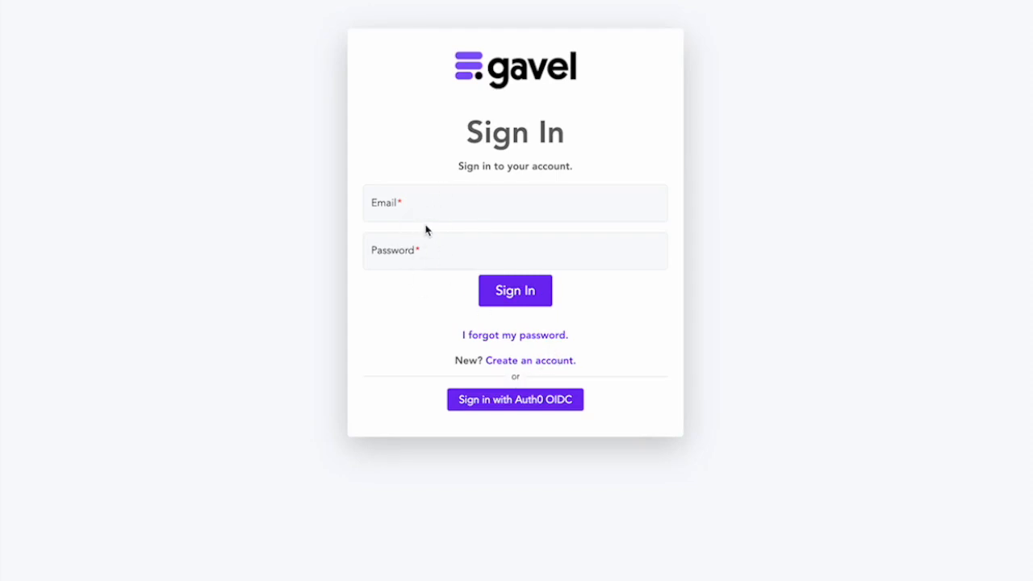
mouse_move(497, 373)
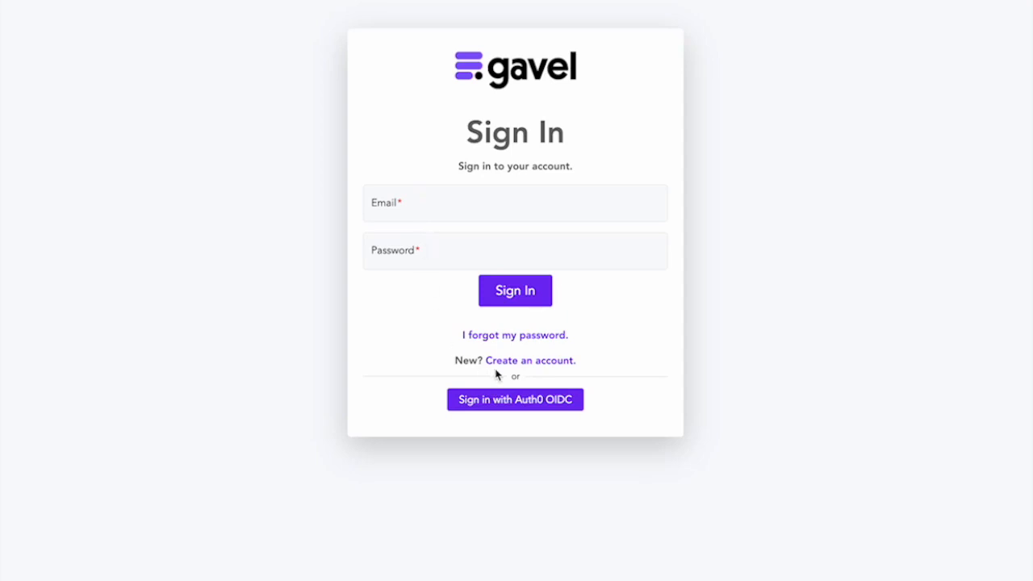
Sign in, answer the About You page and continue to the Marital Status question
click(515, 291)
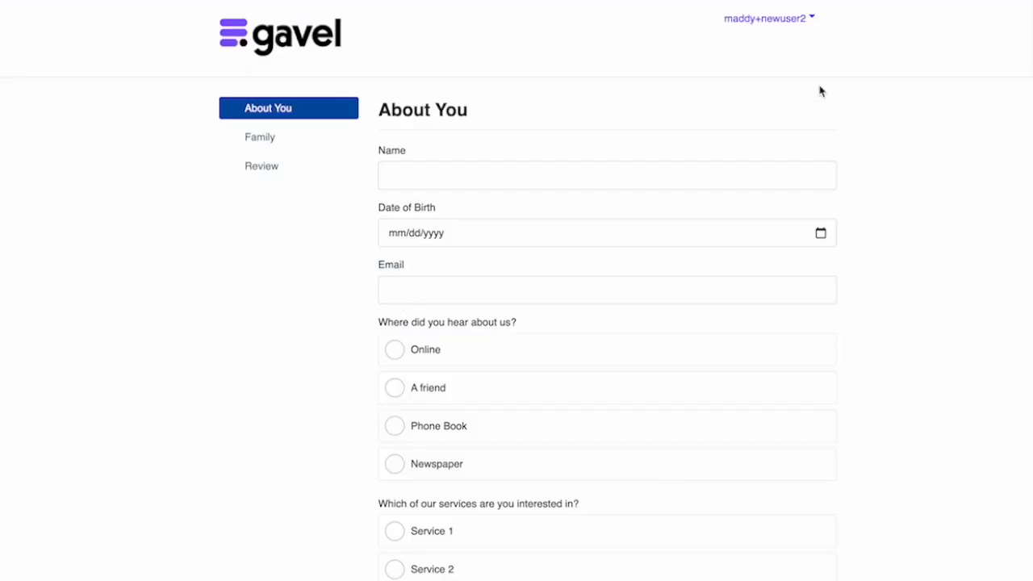
mouse_move(556, 100)
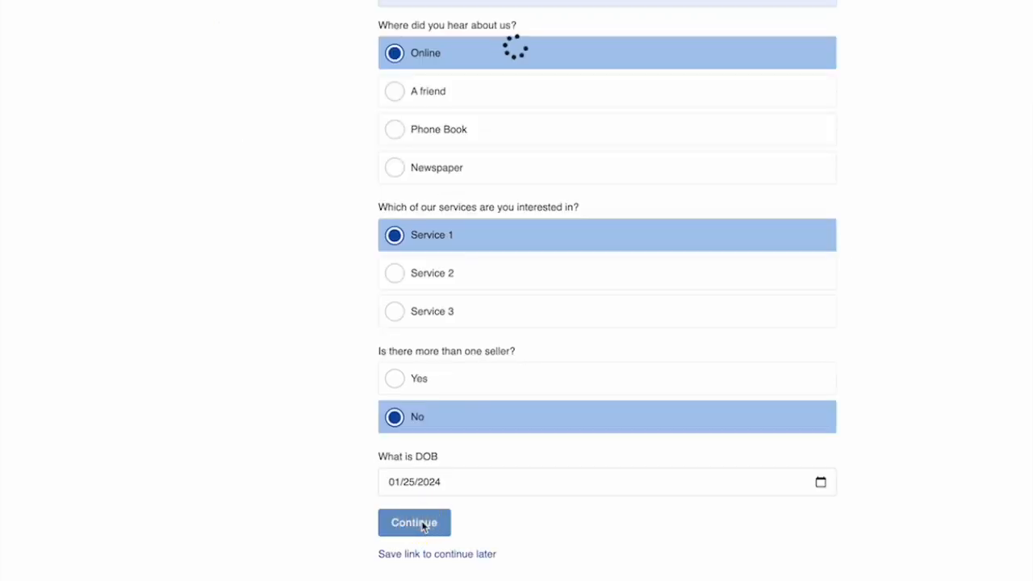
click(413, 523)
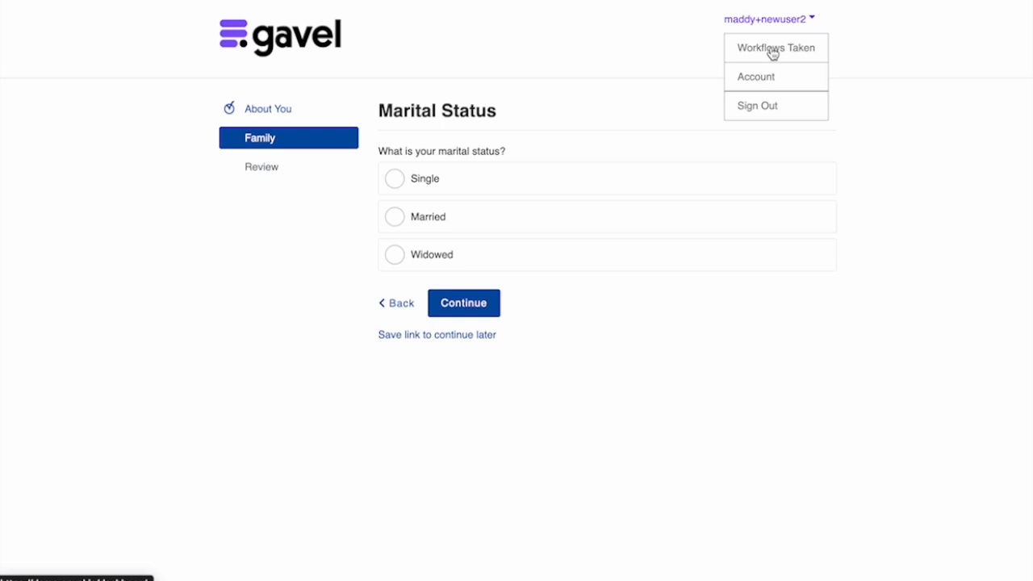
View Workflows Taken and review the saved Collecting Information About You answers
click(775, 48)
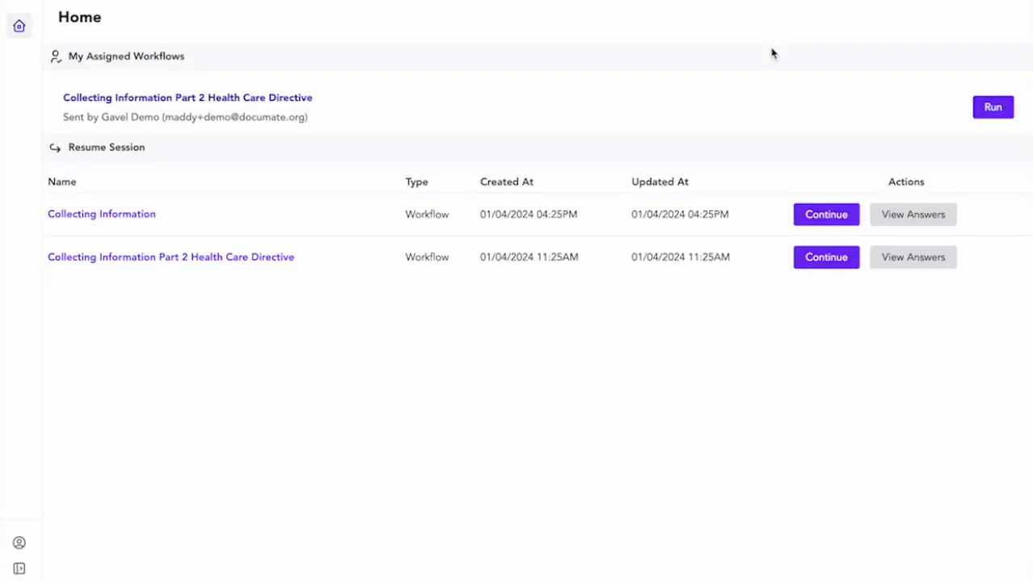
mouse_move(179, 229)
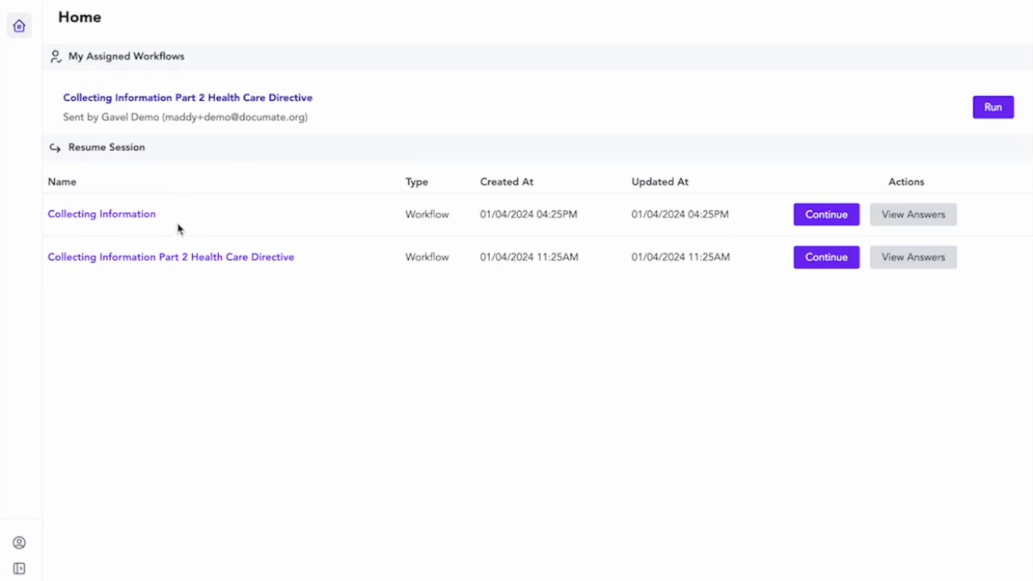
mouse_move(134, 218)
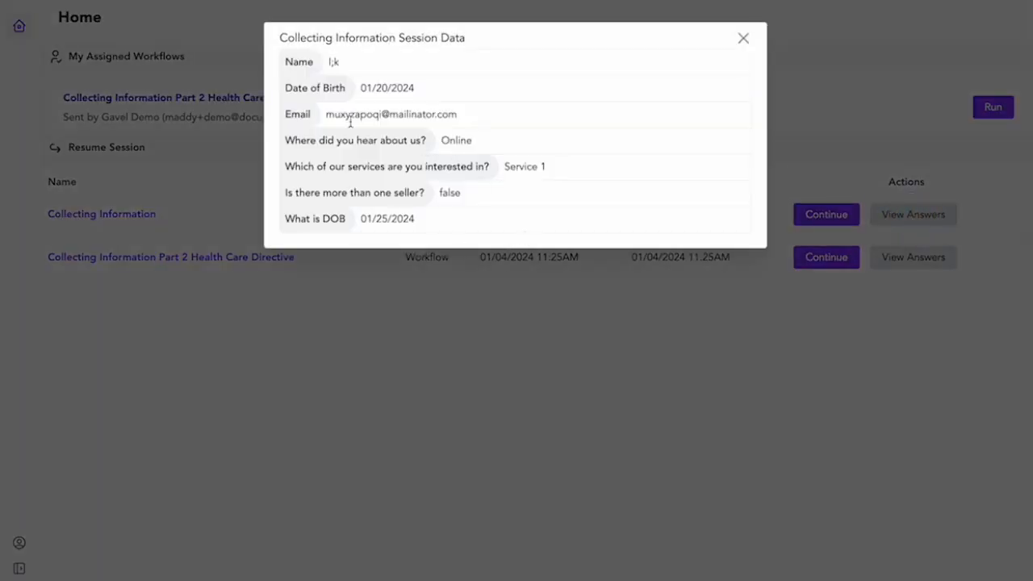
click(743, 39)
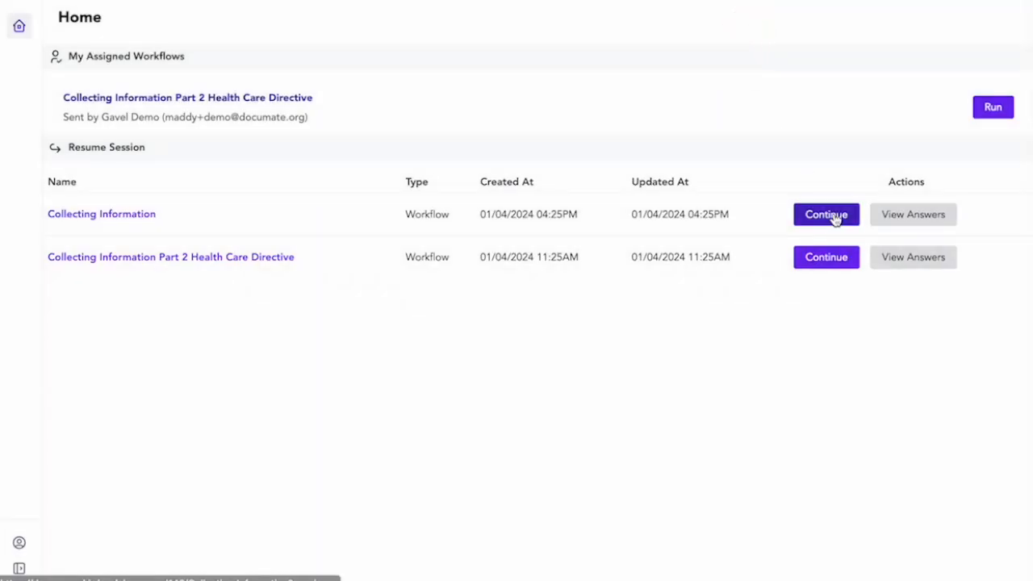
Resume the session, answer marital status as Married with a spouse name, and submit
click(827, 214)
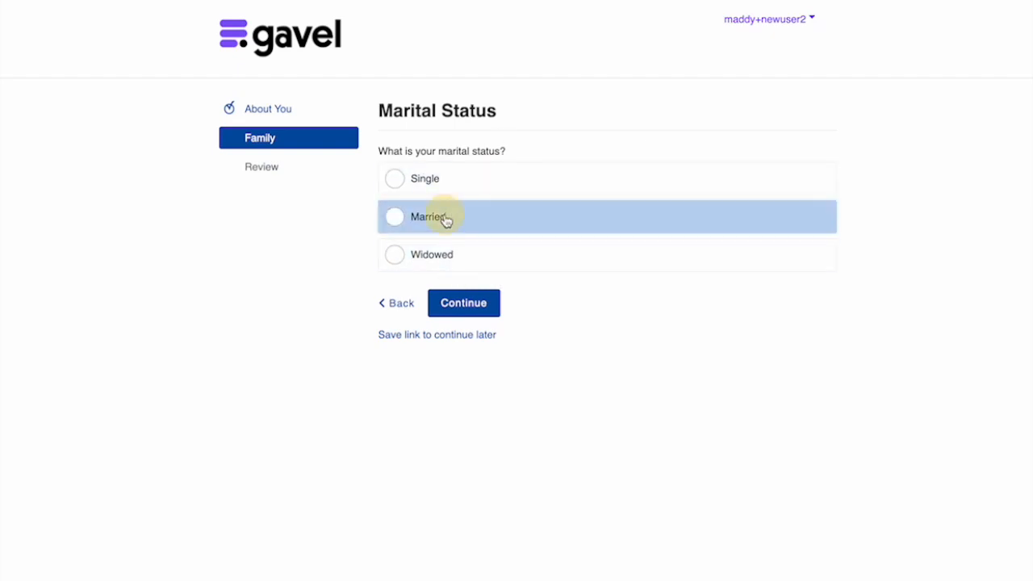
click(394, 217)
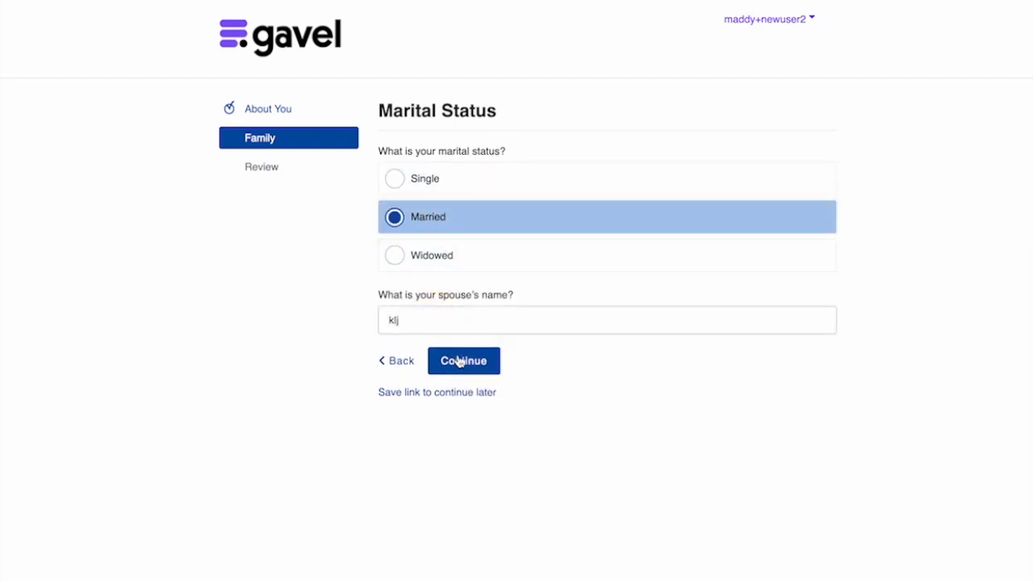
click(464, 362)
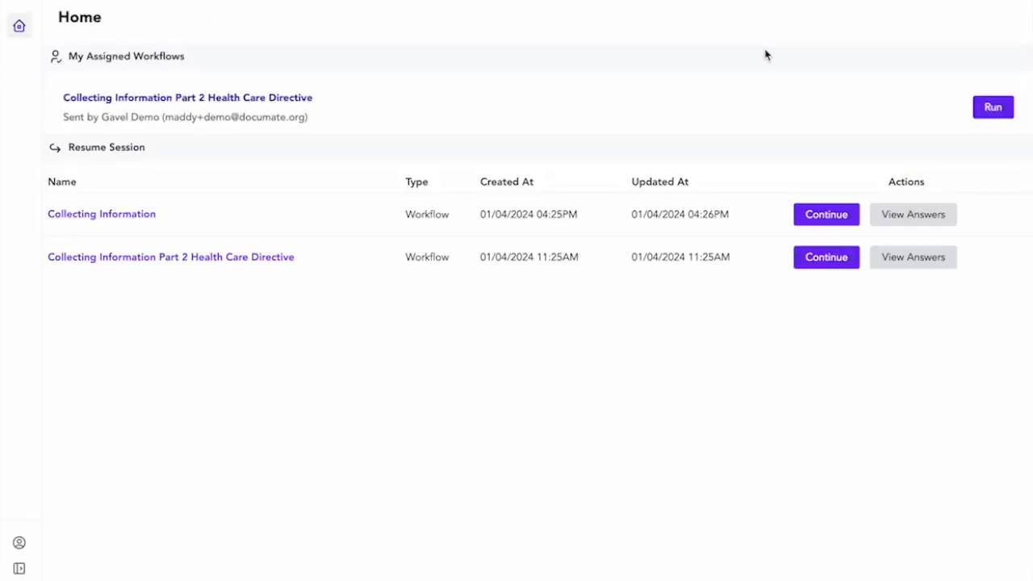
mouse_move(913, 213)
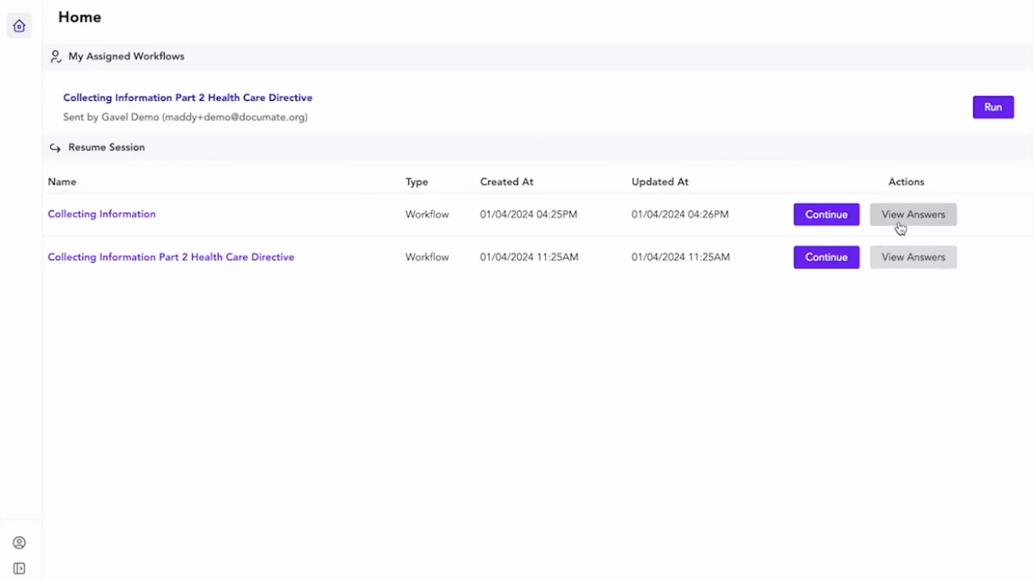
Review the client's Collecting Information answers showing Married status, then close them
click(914, 213)
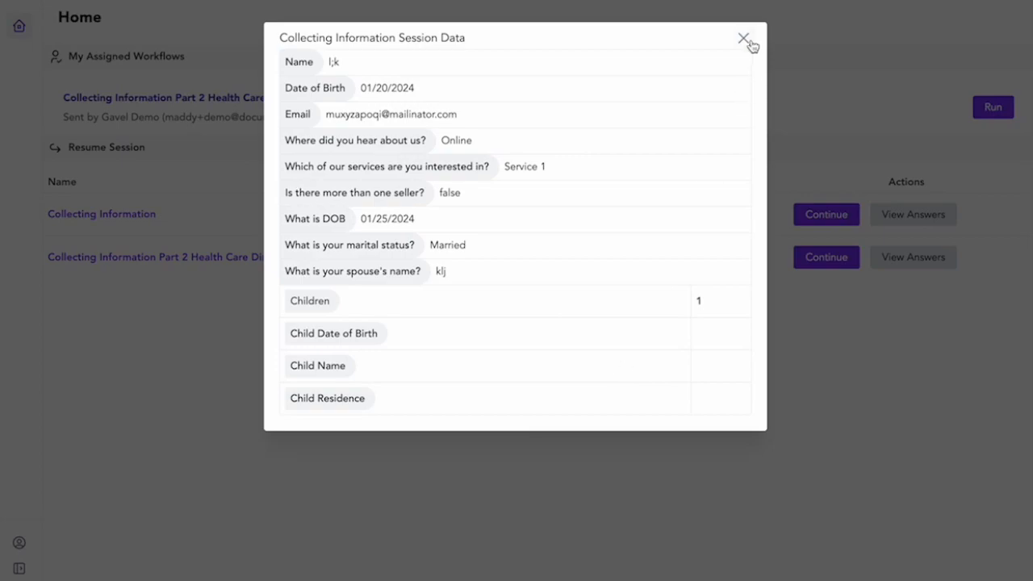
click(743, 39)
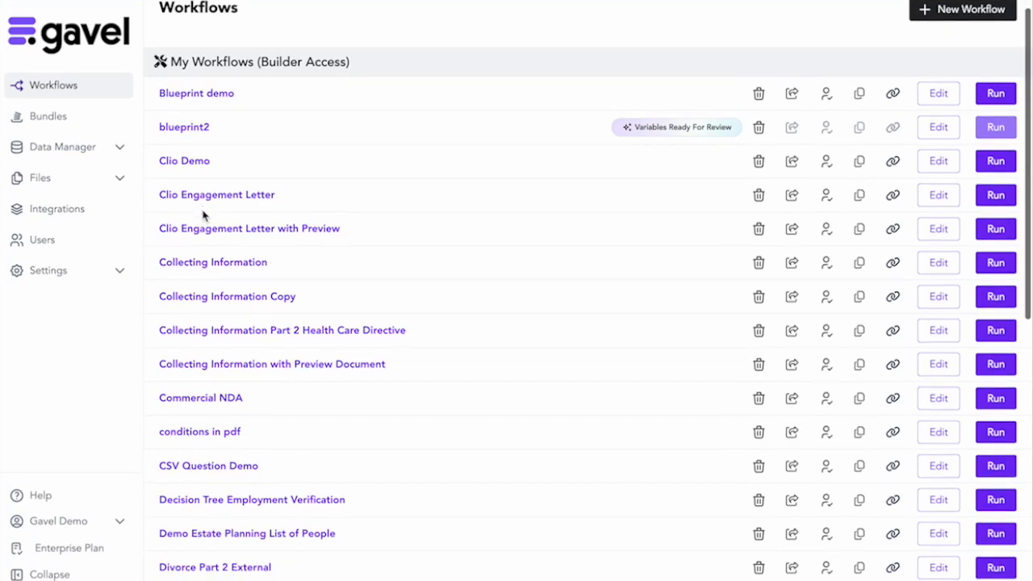
Assign the Commercial NDA workflow to the selected client user
scroll(down, 3)
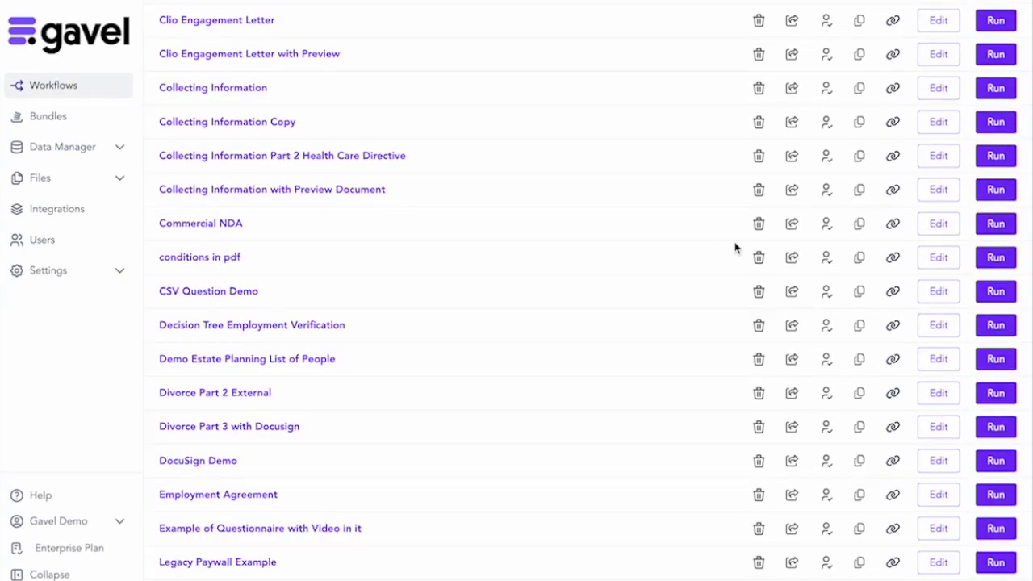
mouse_move(827, 222)
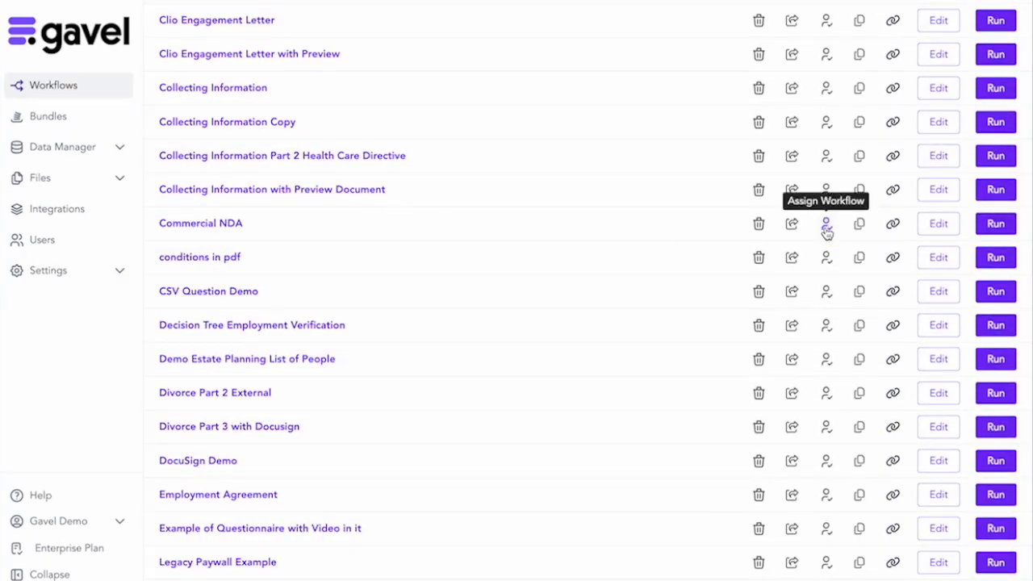
click(827, 223)
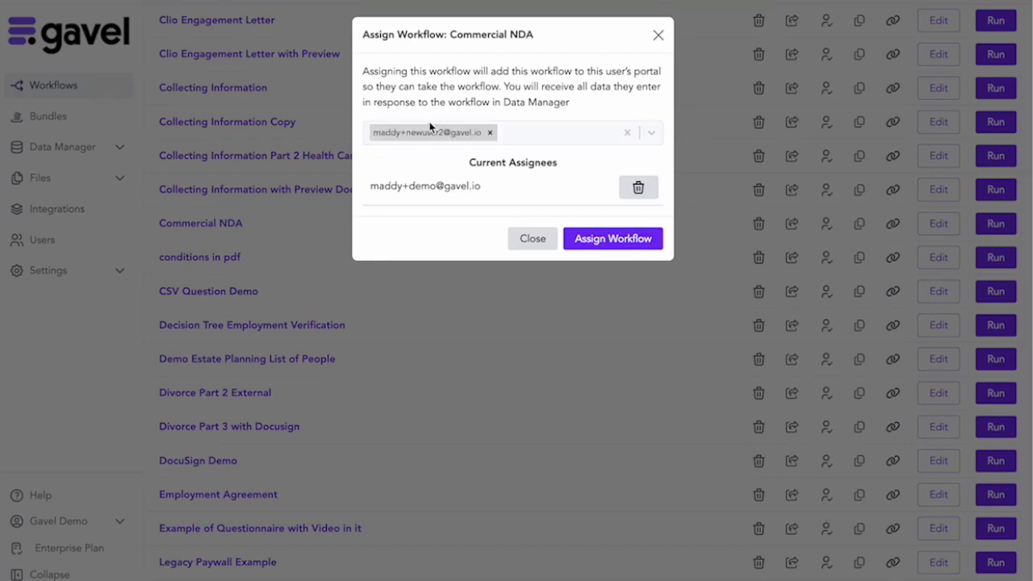
mouse_move(404, 192)
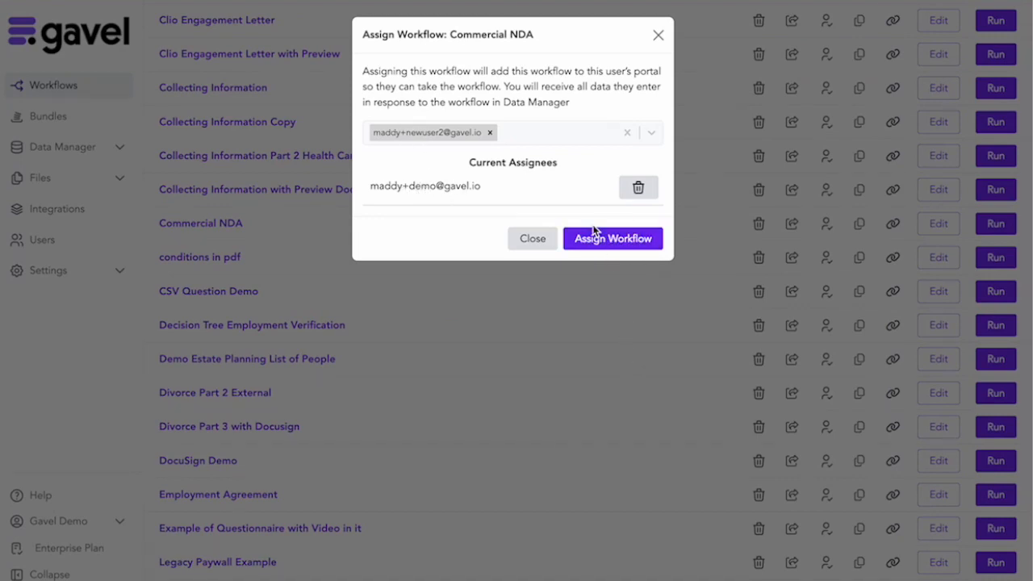
click(613, 239)
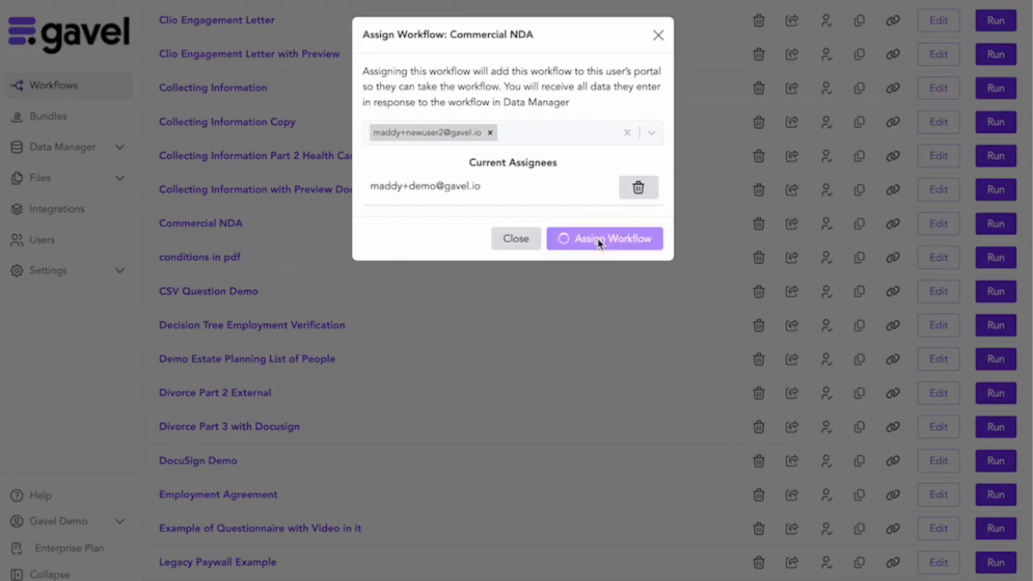
click(603, 239)
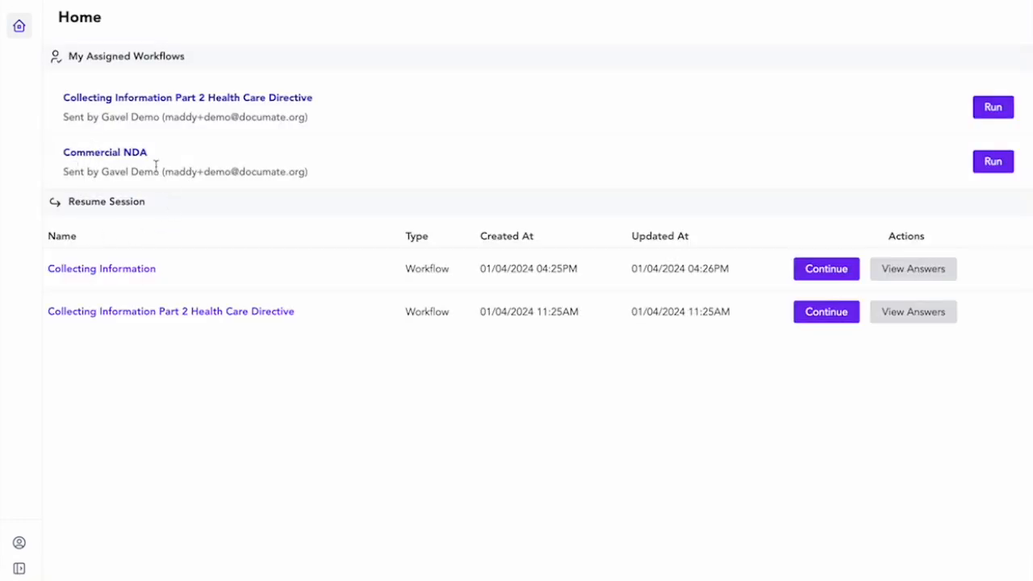
mouse_move(449, 152)
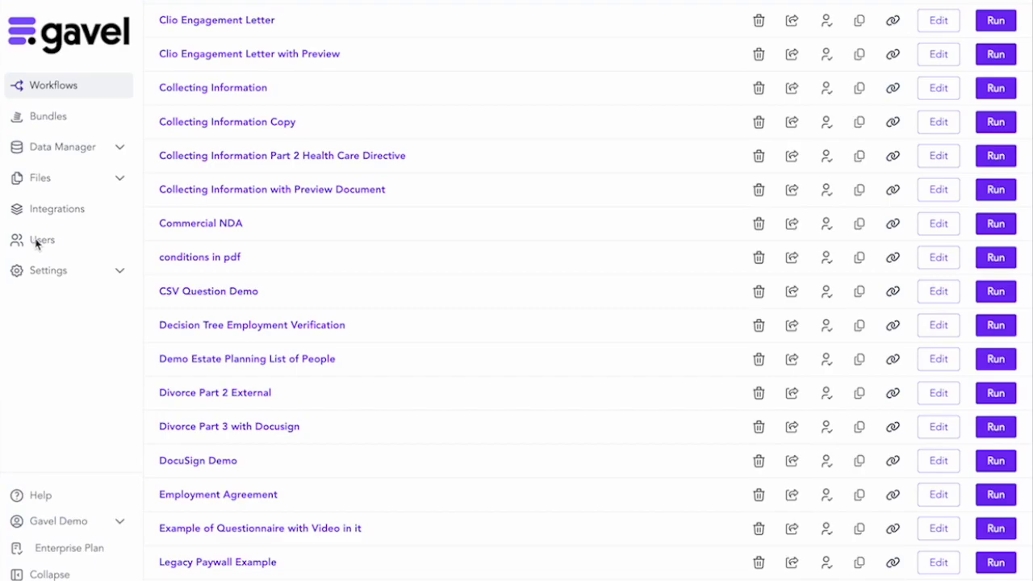
Go to User Management from the sidebar to add a new client
click(42, 239)
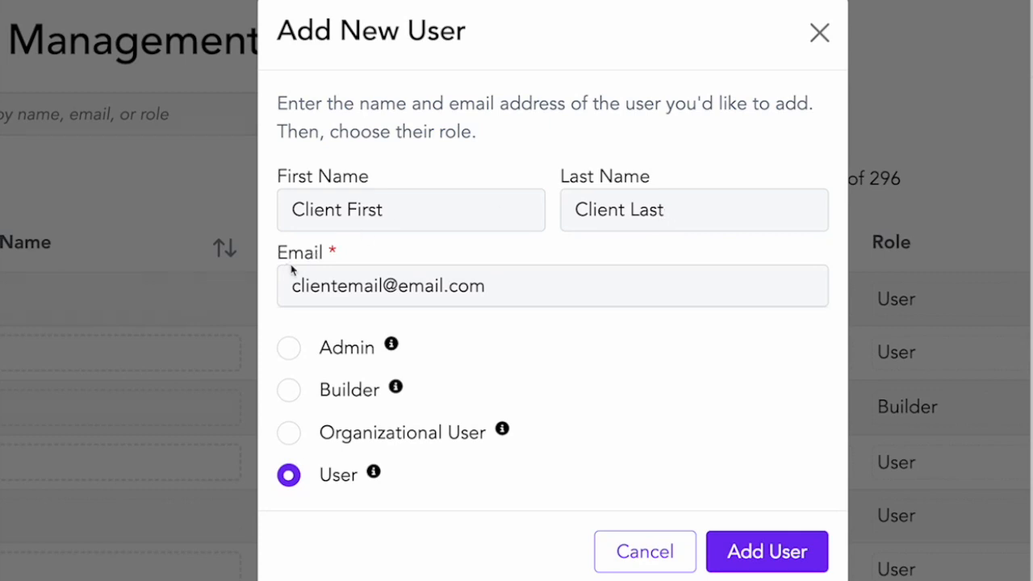
mouse_move(352, 478)
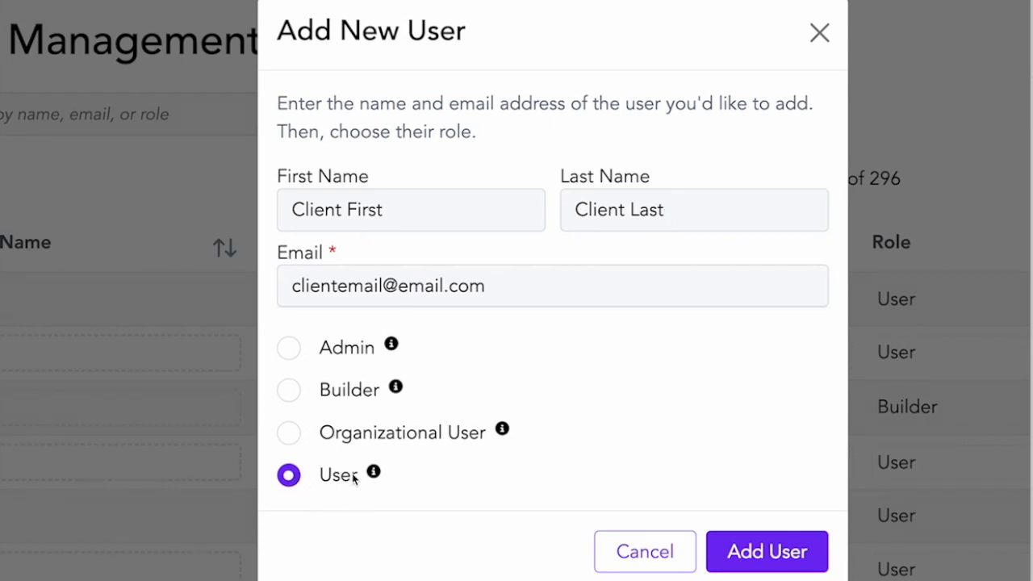
mouse_move(767, 553)
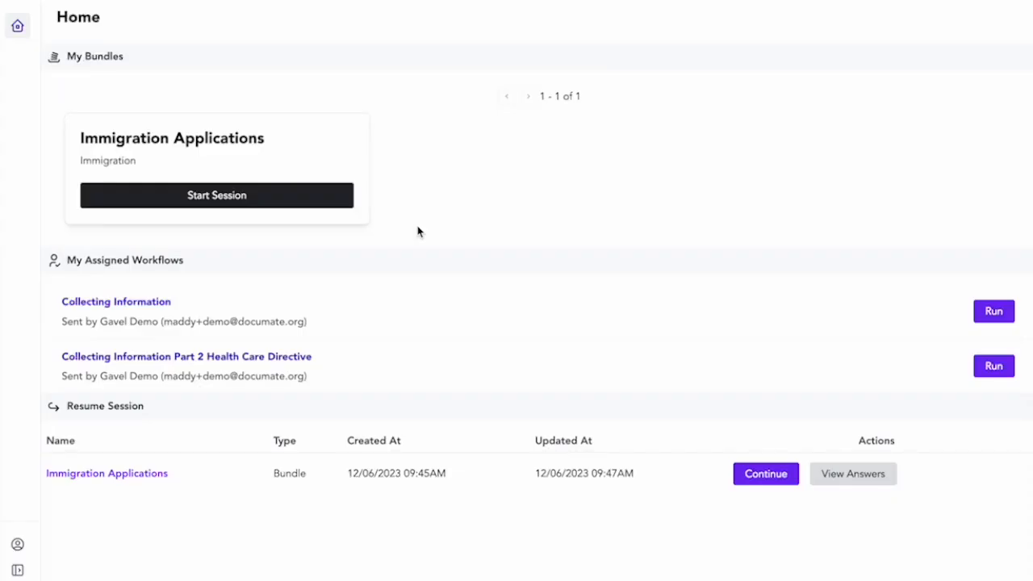
mouse_move(93, 302)
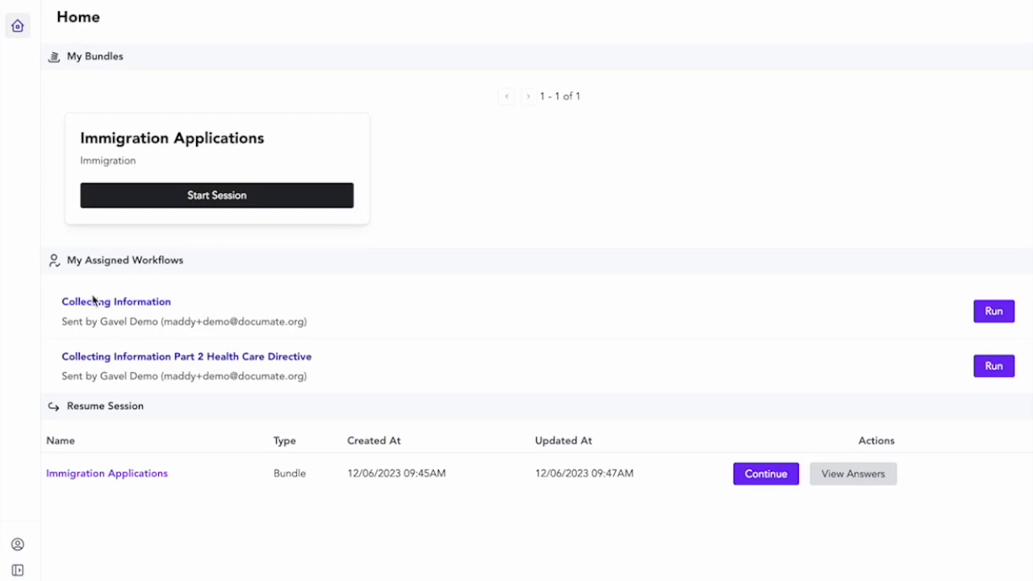
mouse_move(94, 365)
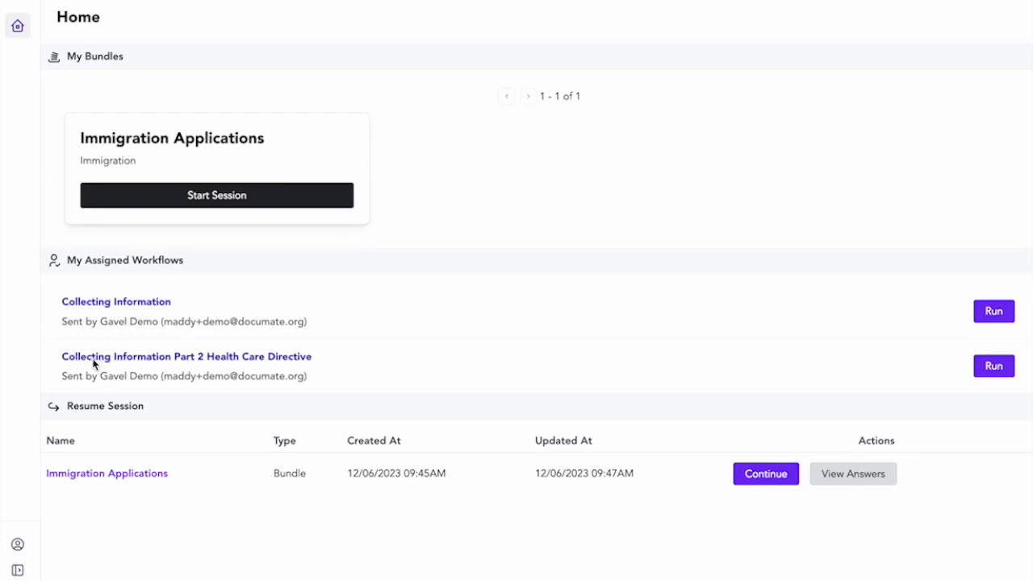
mouse_move(113, 355)
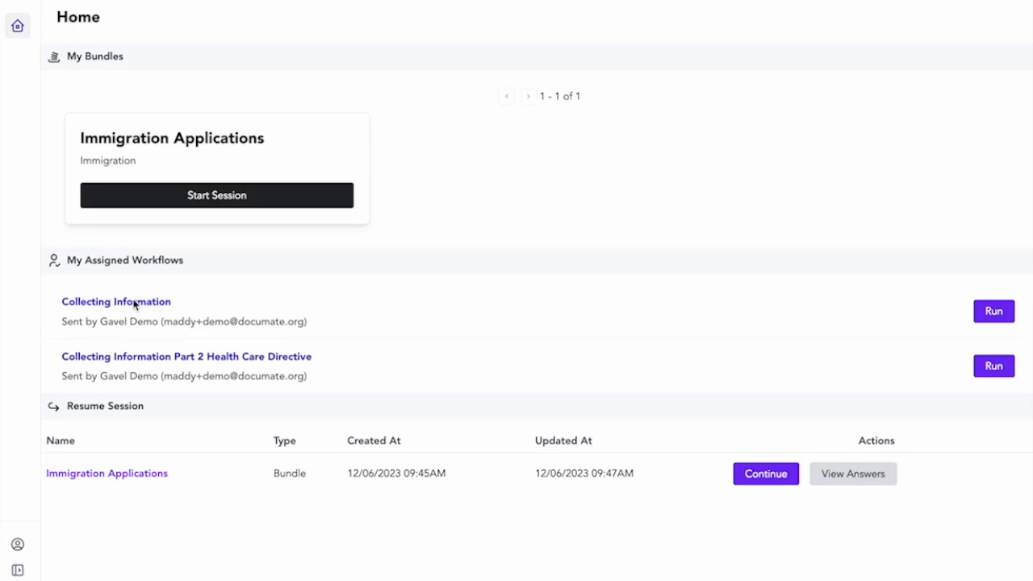
mouse_move(158, 367)
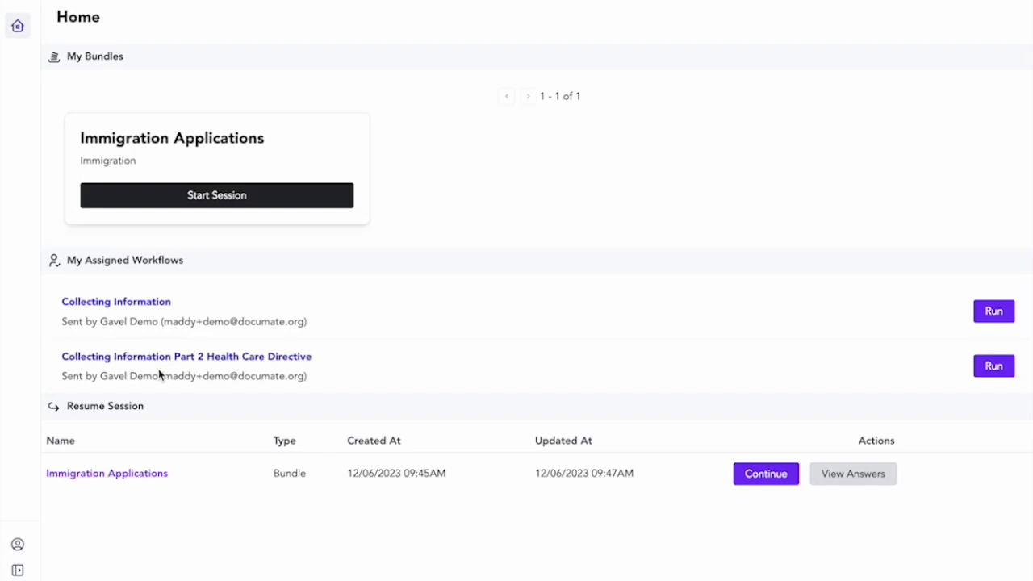
mouse_move(726, 305)
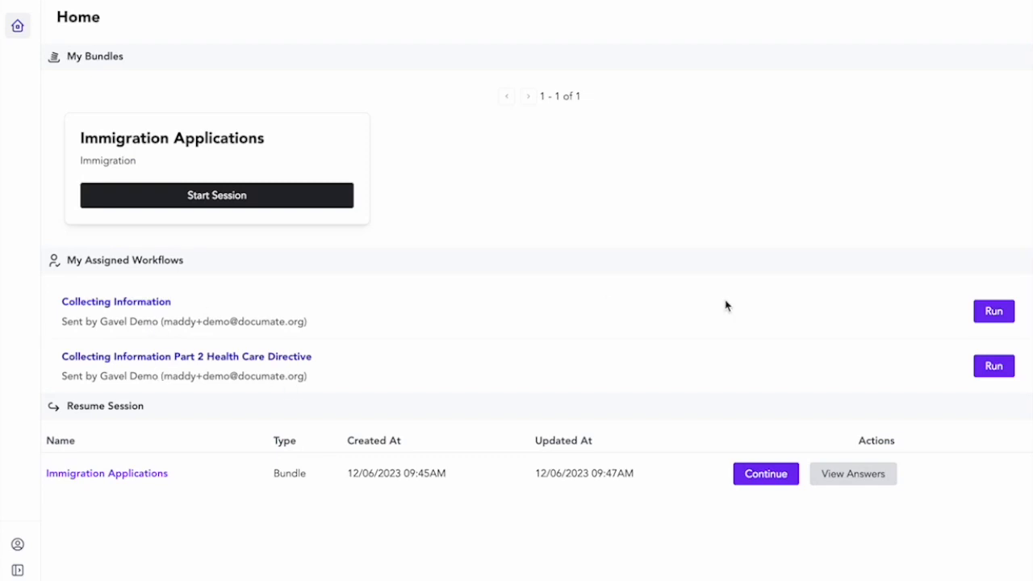
Start Collecting Information, enter name 'Mickey Mouse', and save the session to continue later
click(765, 475)
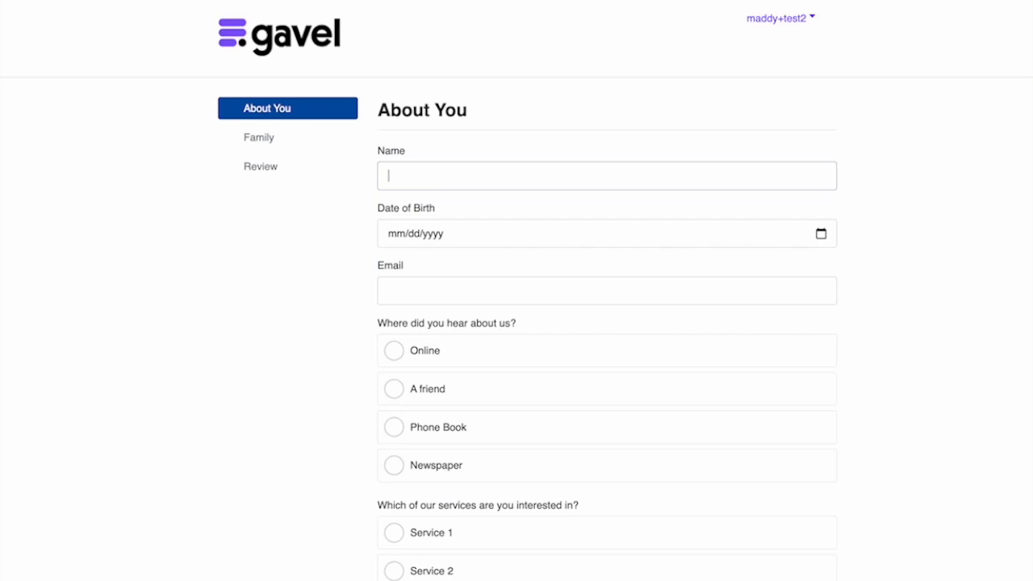
text(Mickey)
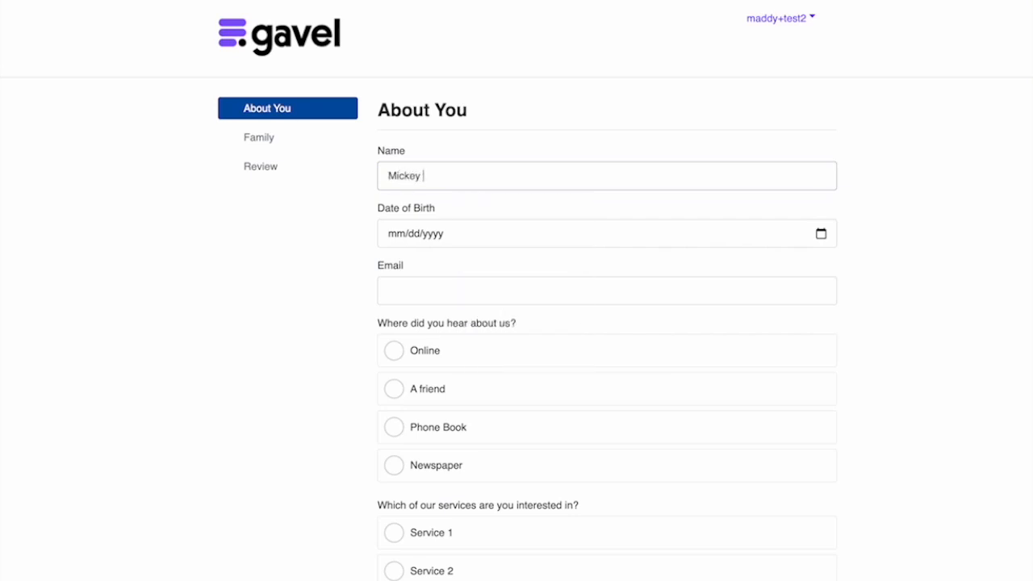
text(Mouse)
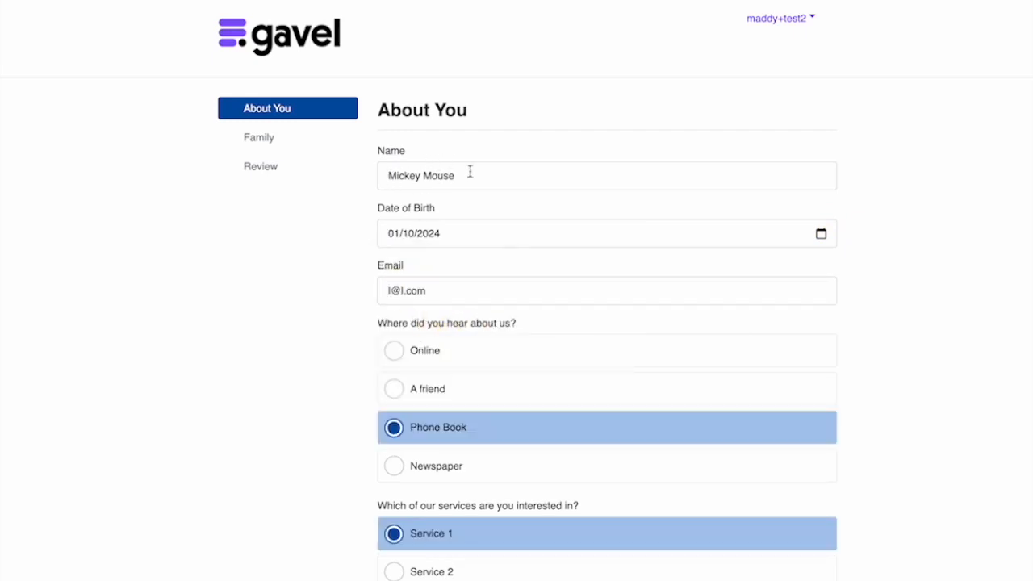
scroll(down, 3)
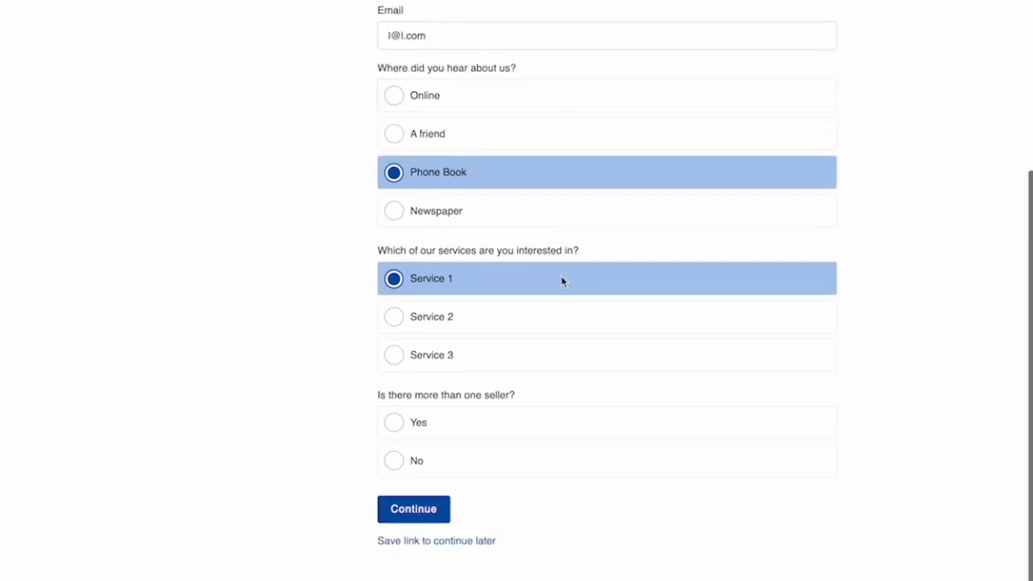
click(414, 509)
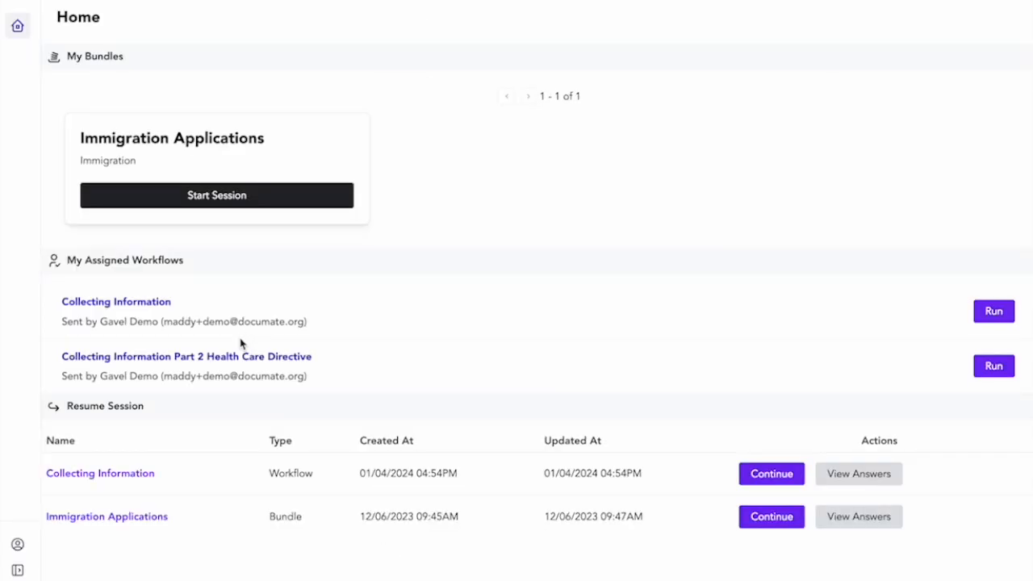
mouse_move(145, 362)
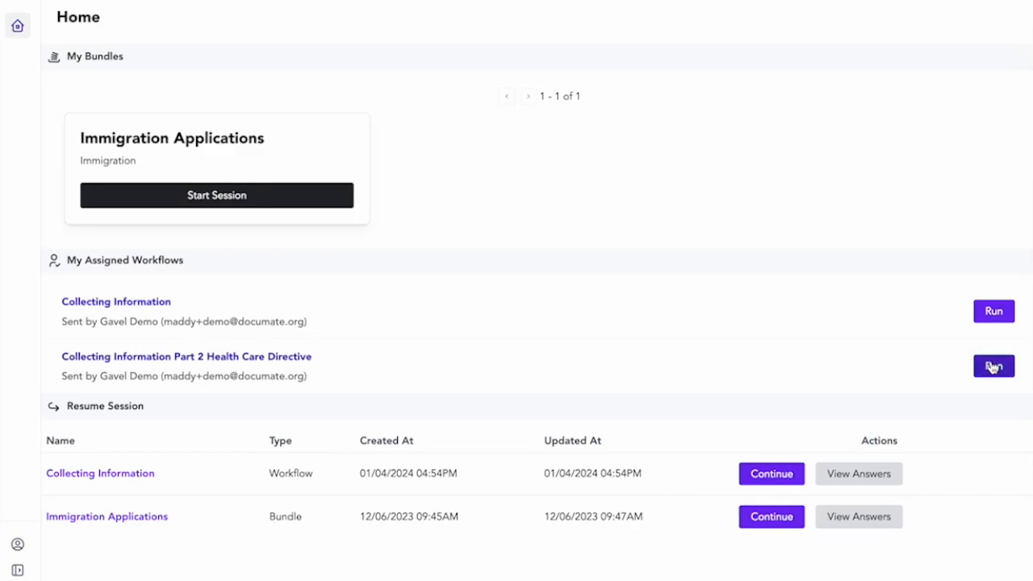
Run the Part 2 Health Care Directive workflow, then view Data Manager's data organised by workflow
click(995, 364)
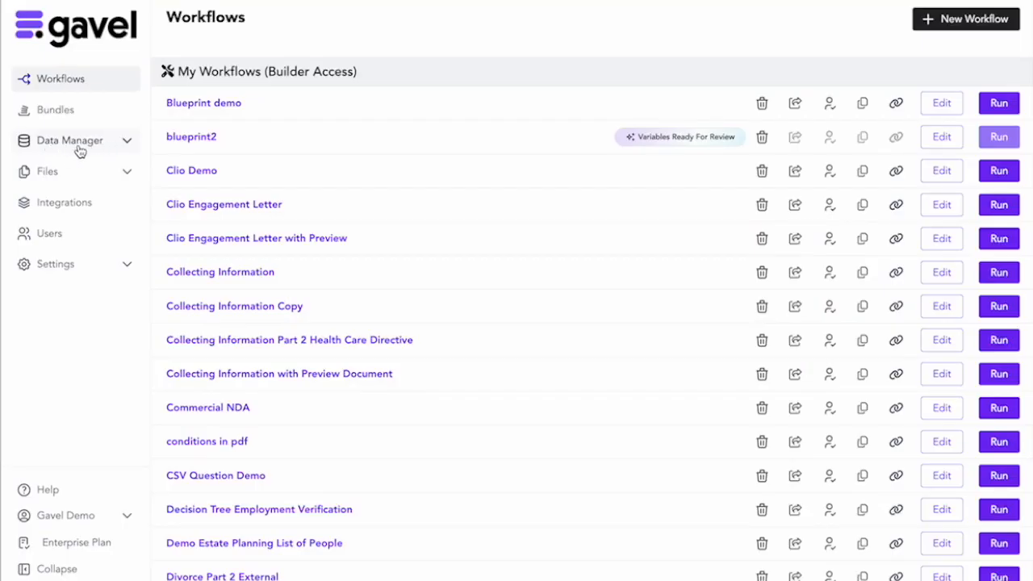
click(70, 139)
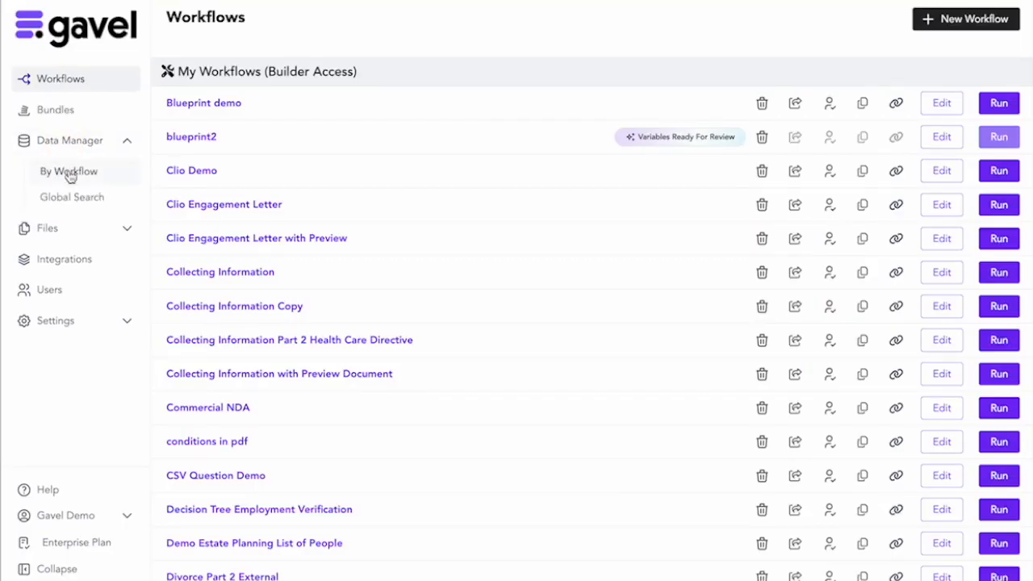
click(68, 171)
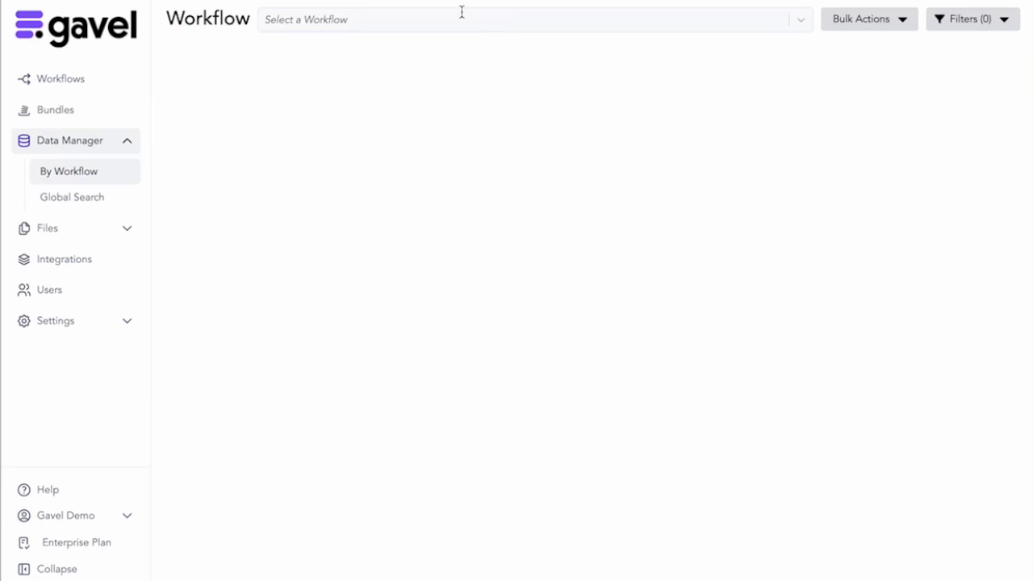
Select the Collecting Information workflow and review the newest client's submitted answers across the table columns
click(533, 20)
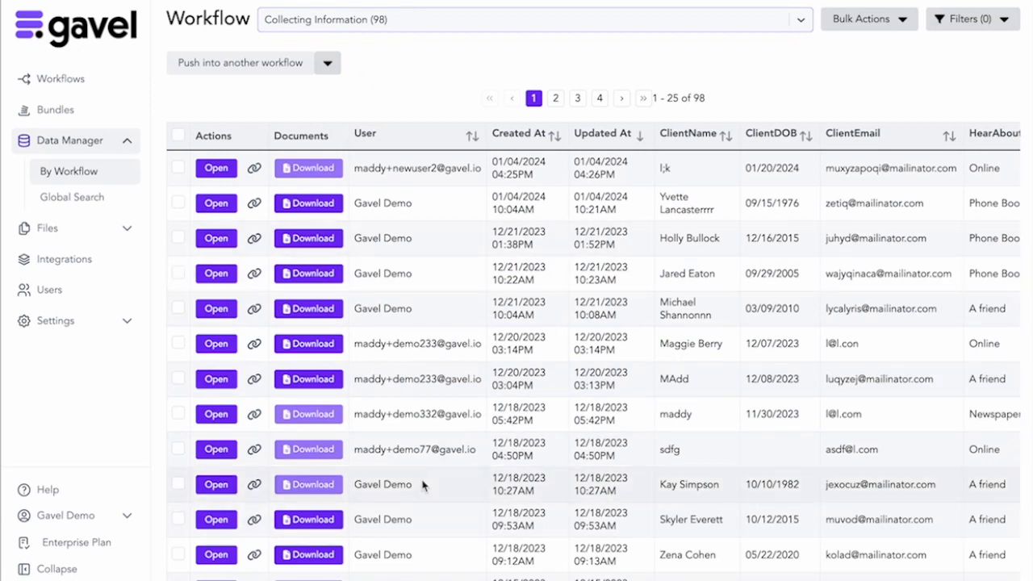
mouse_move(460, 203)
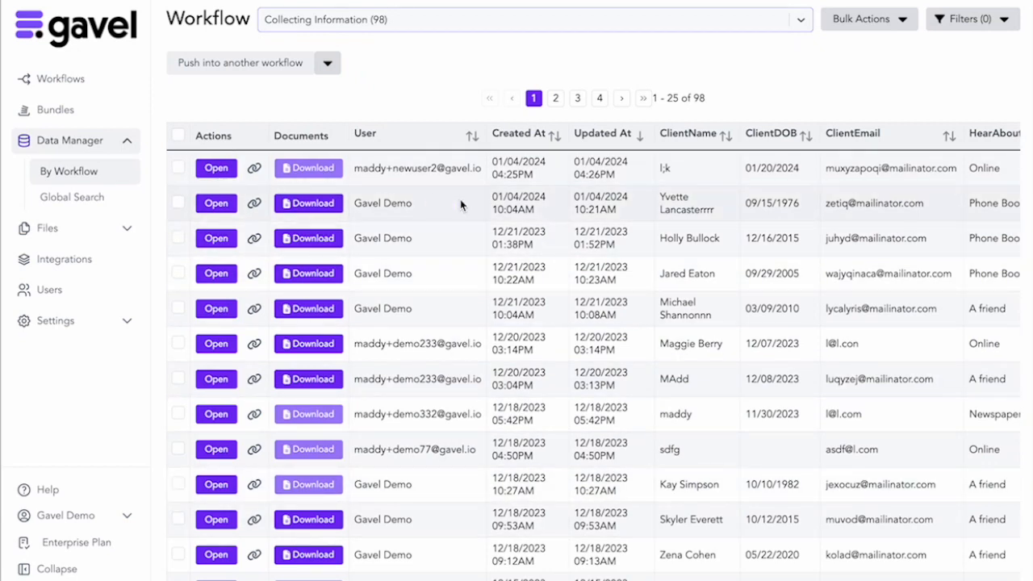
mouse_move(462, 204)
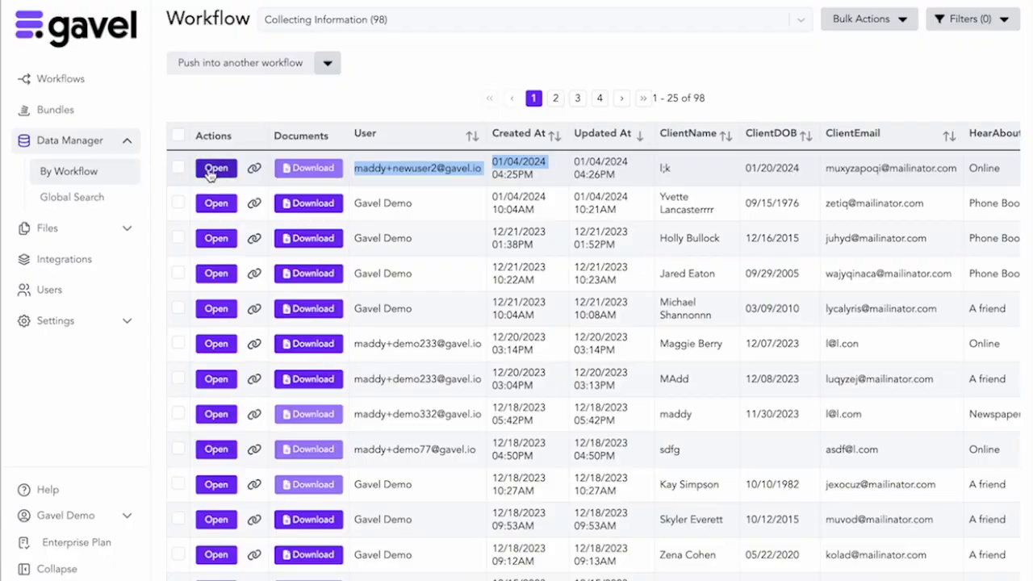
click(216, 168)
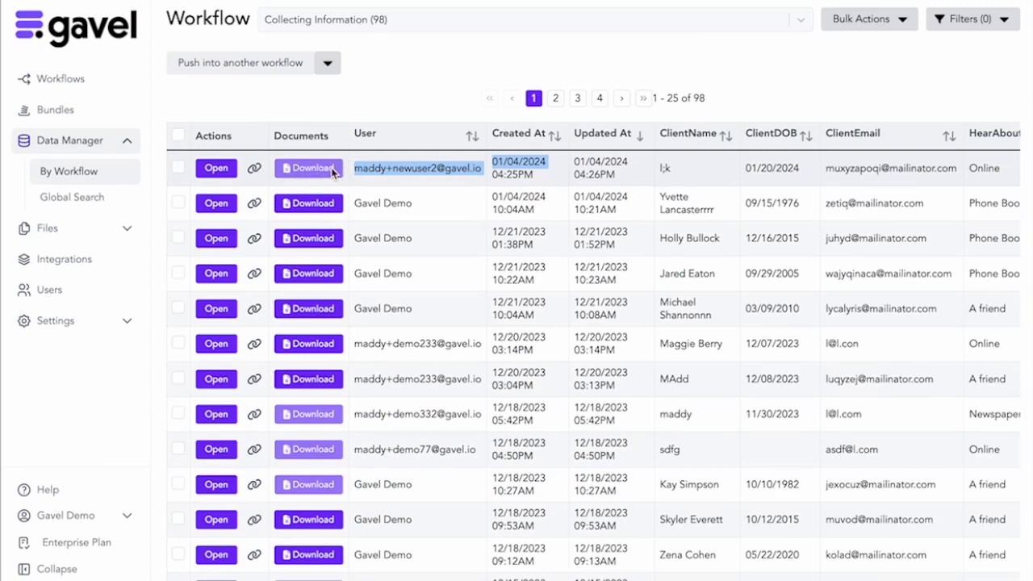
scroll(right, 3)
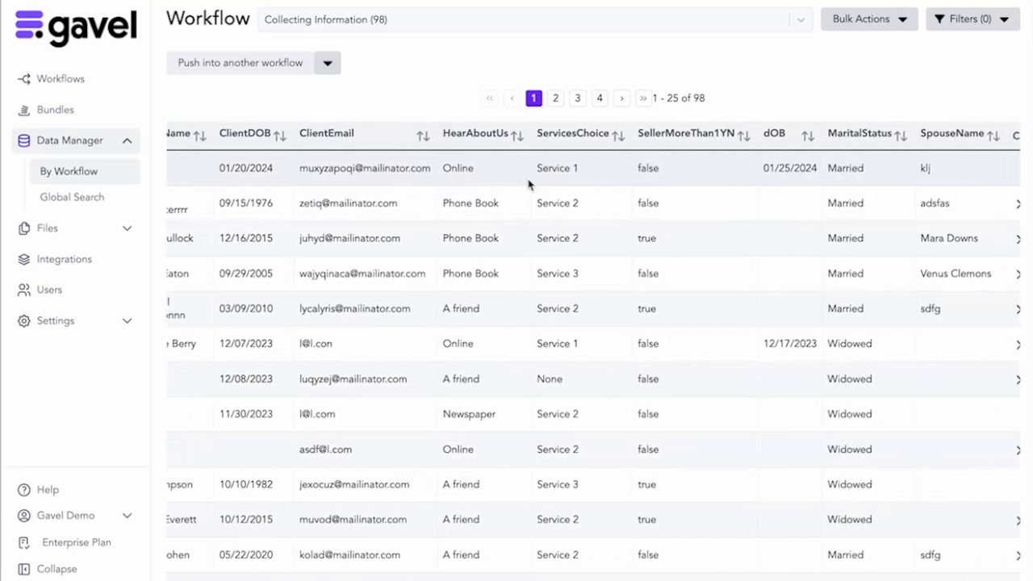